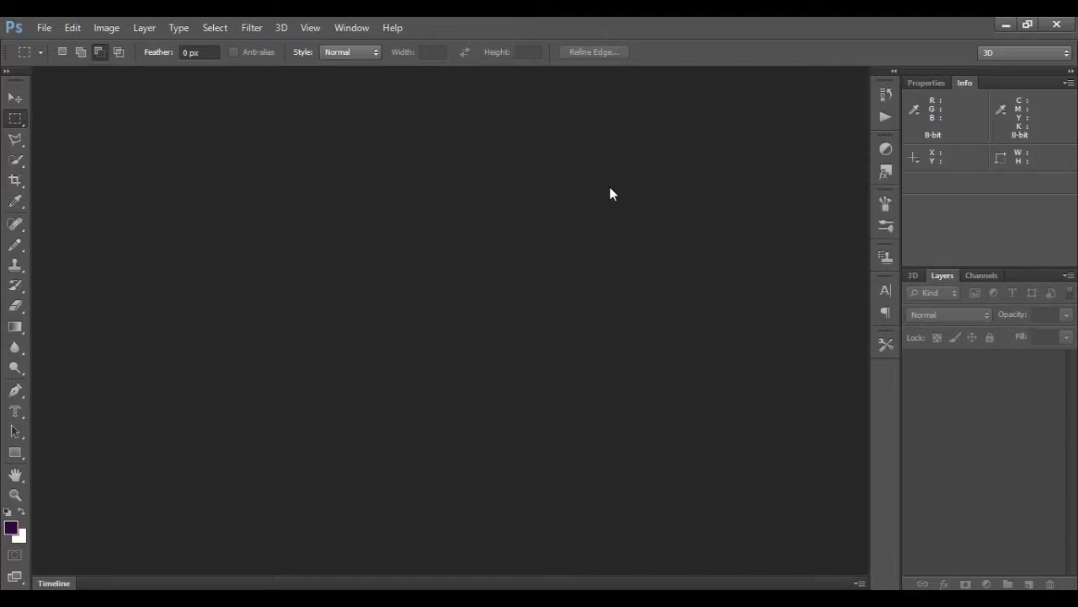
mouse_move(44, 27)
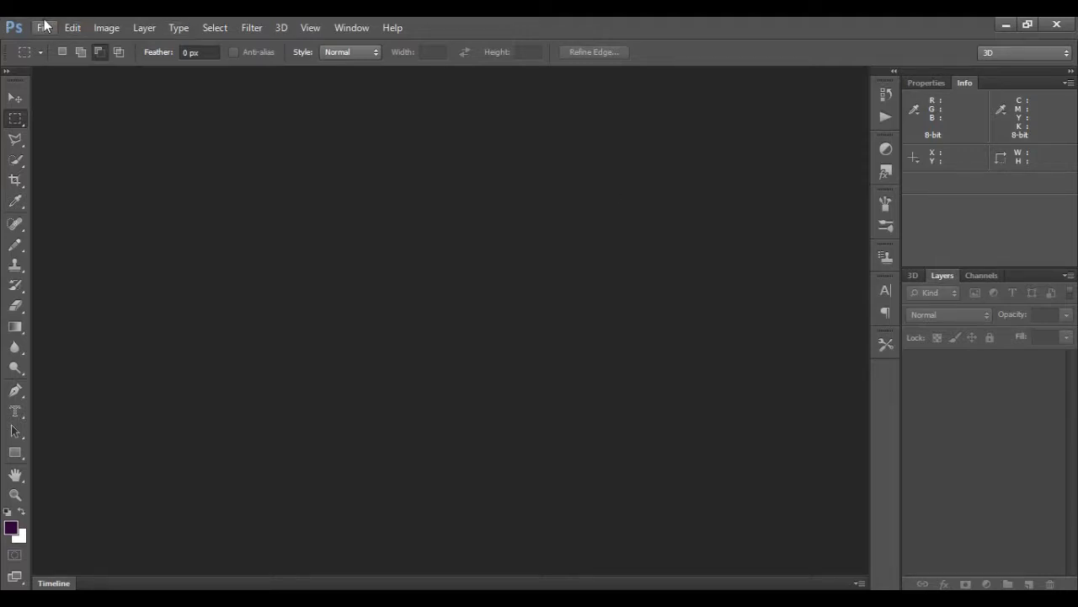
Use File > Open to load the portrait photo of the smiling woman
left_click(44, 27)
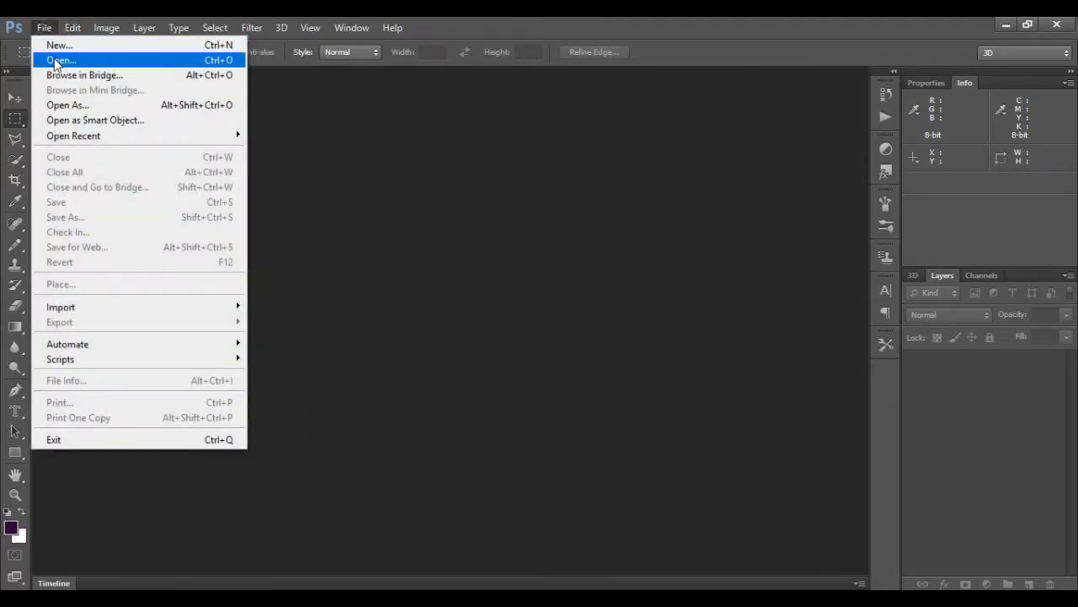
left_click(61, 61)
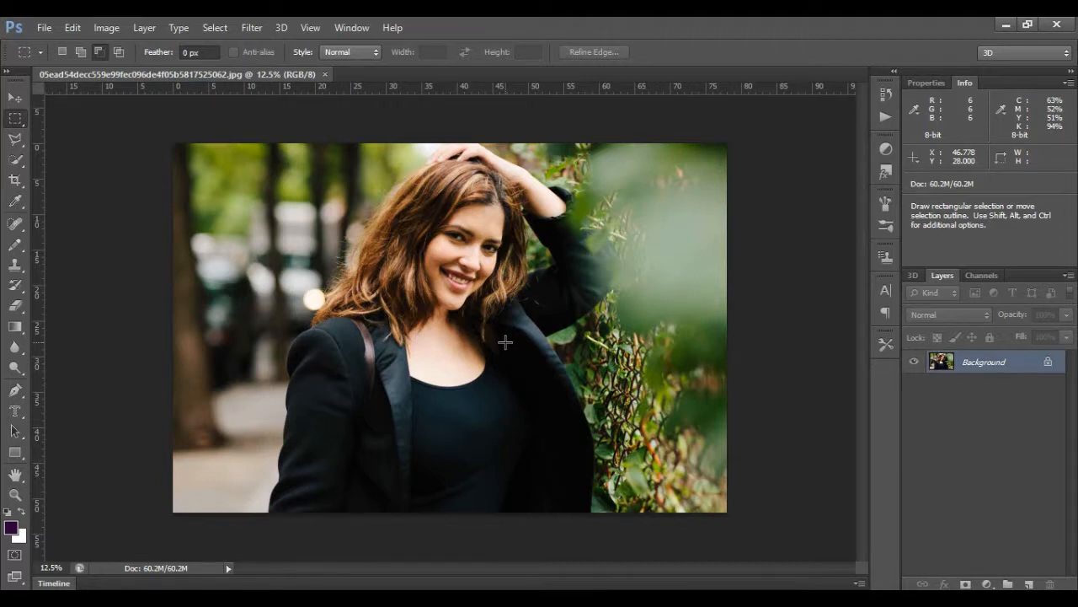
mouse_move(344, 294)
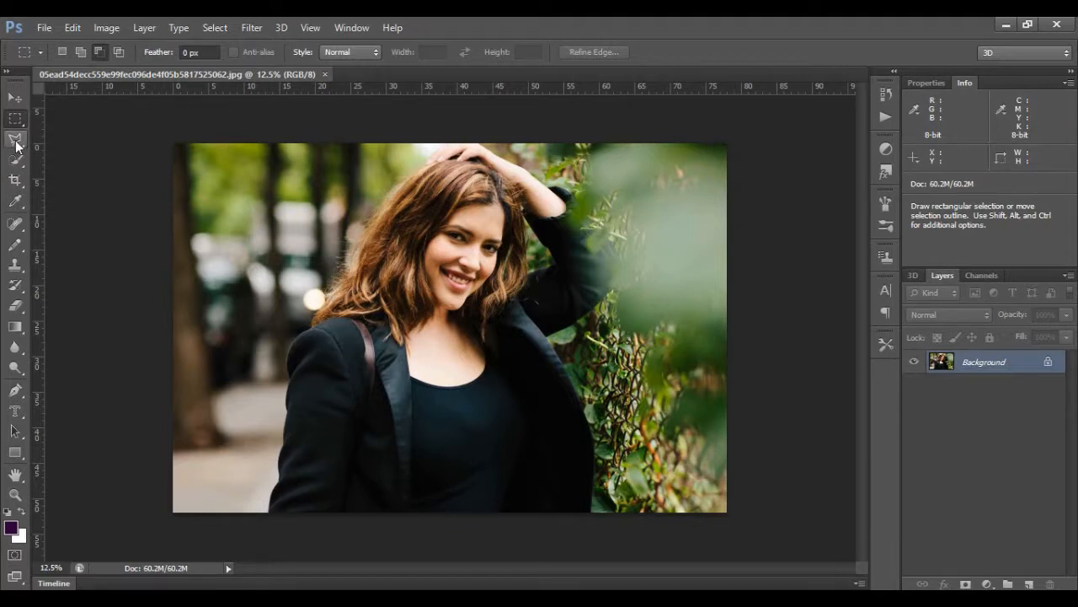
left_click(15, 139)
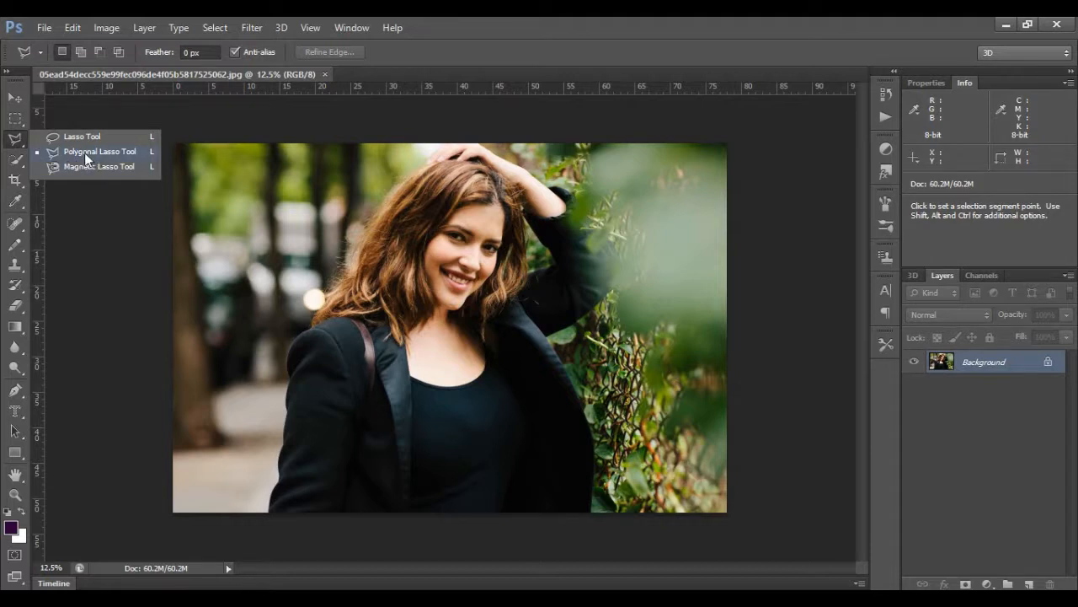
mouse_move(99, 160)
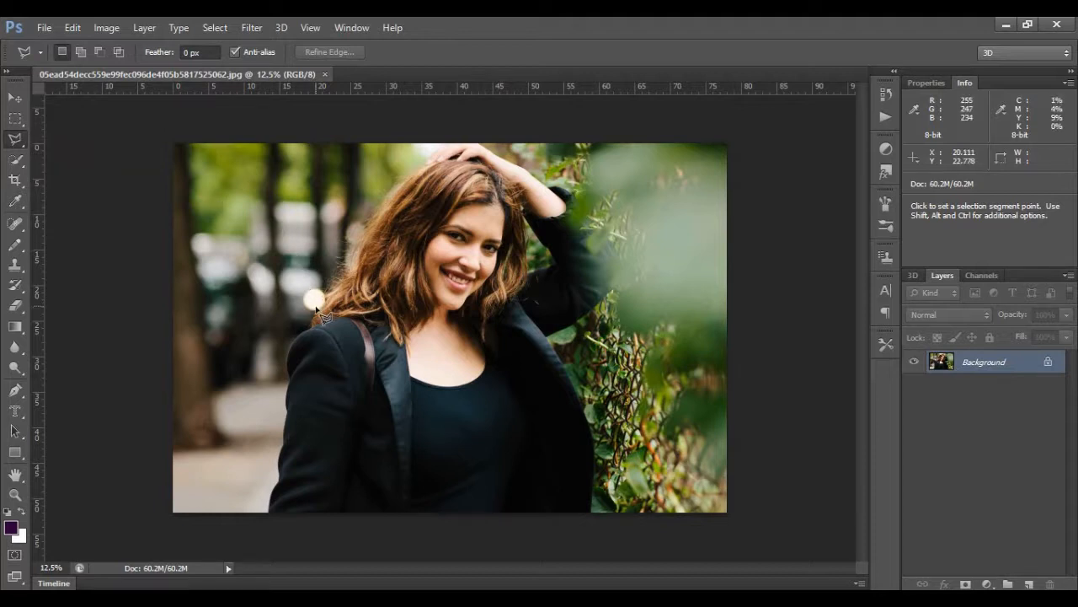
mouse_move(424, 304)
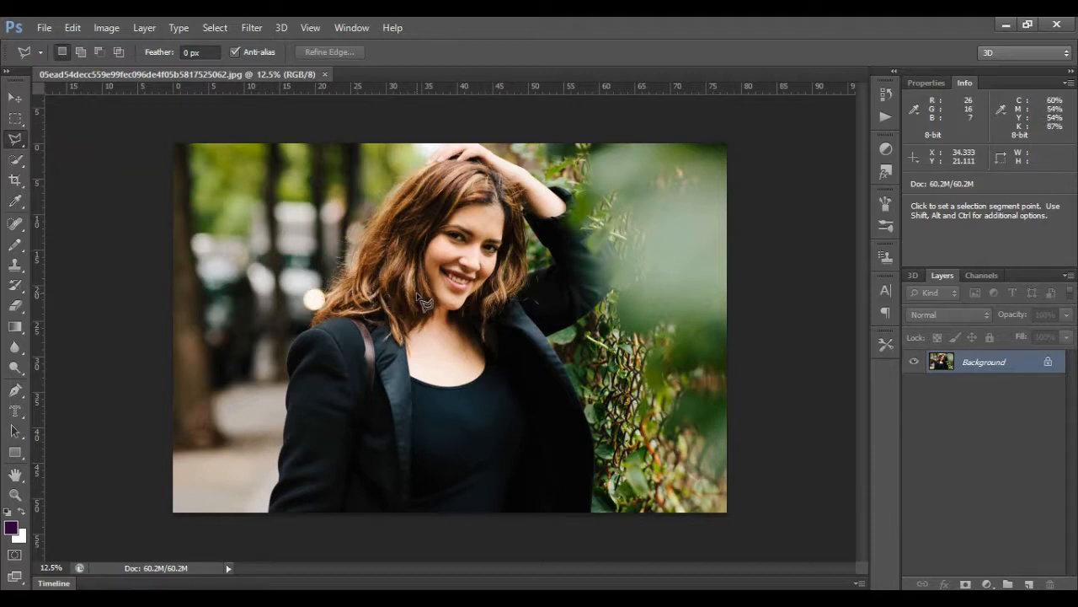
mouse_move(377, 287)
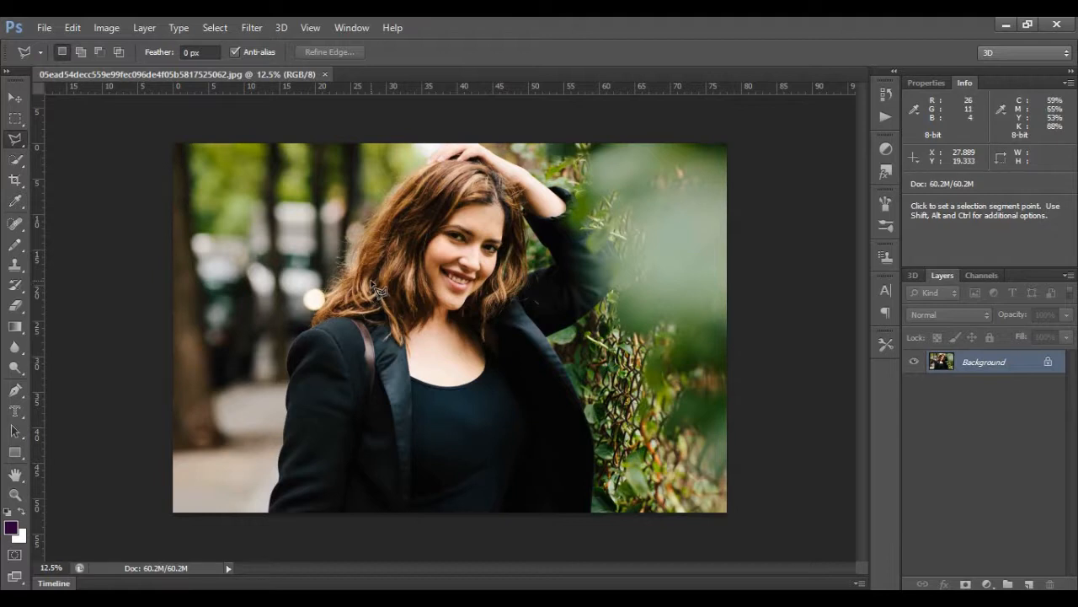
mouse_move(378, 316)
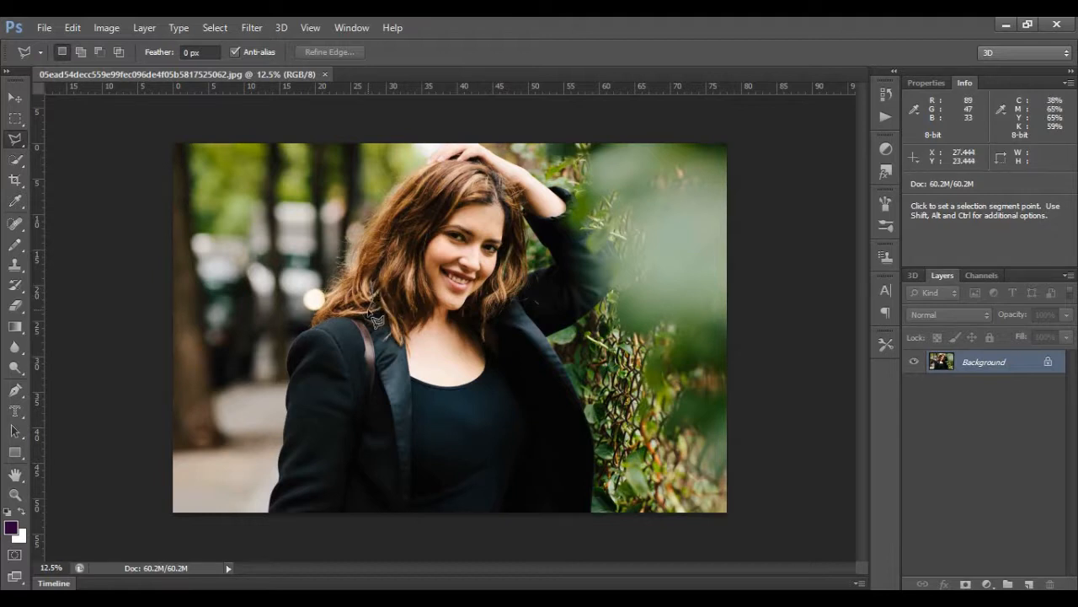
mouse_move(354, 317)
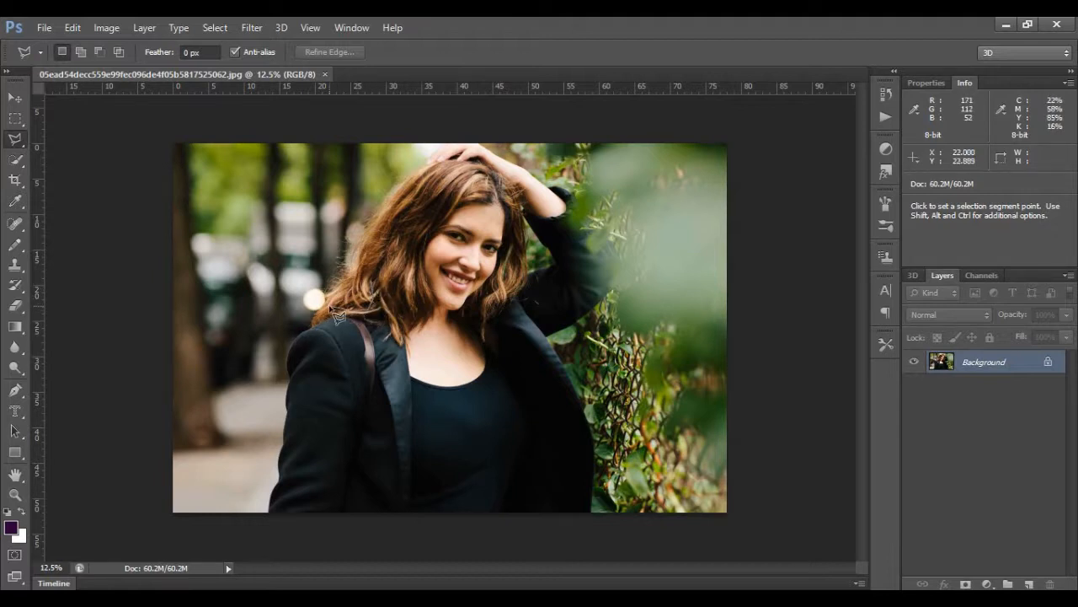
mouse_move(354, 286)
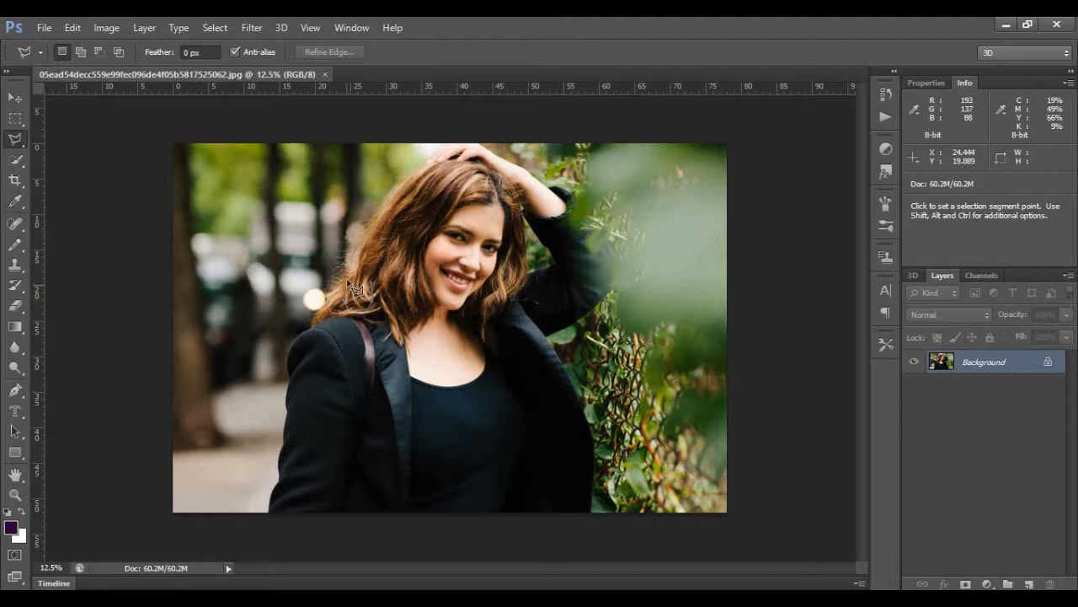
mouse_move(361, 283)
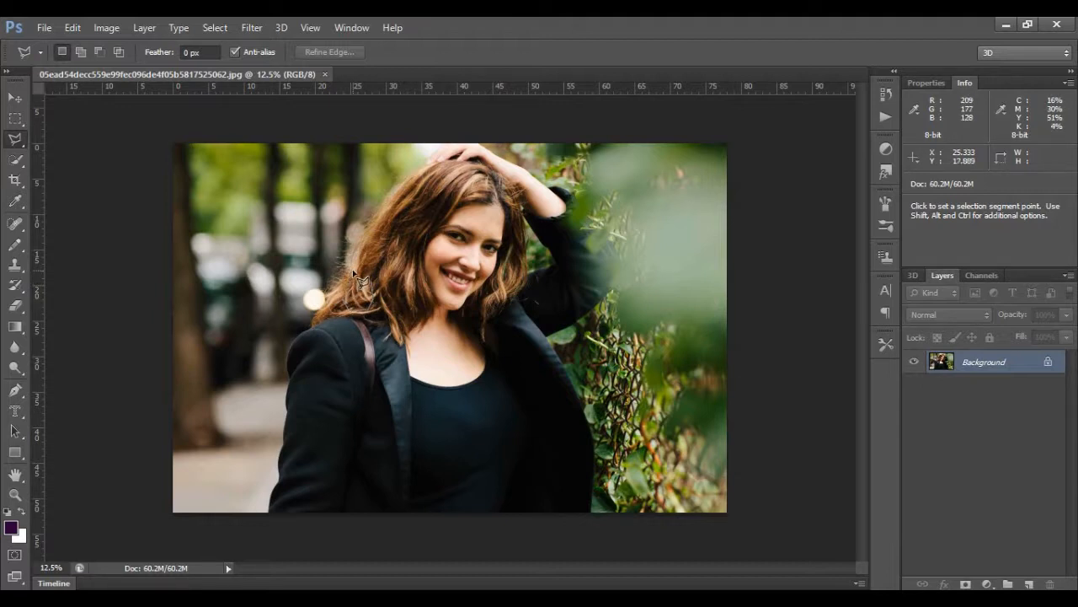
mouse_move(379, 289)
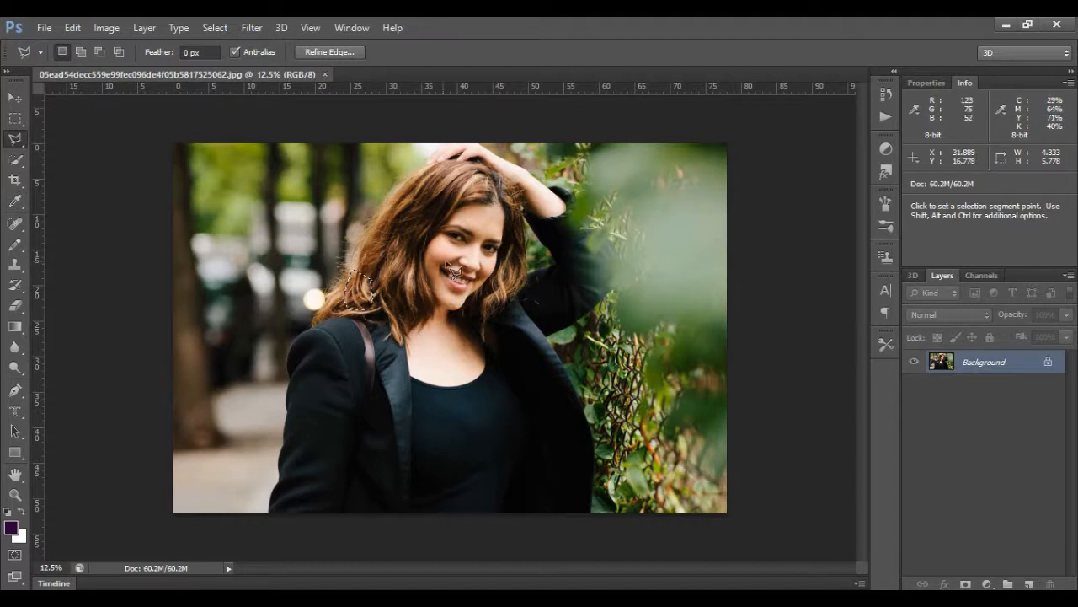
mouse_move(396, 240)
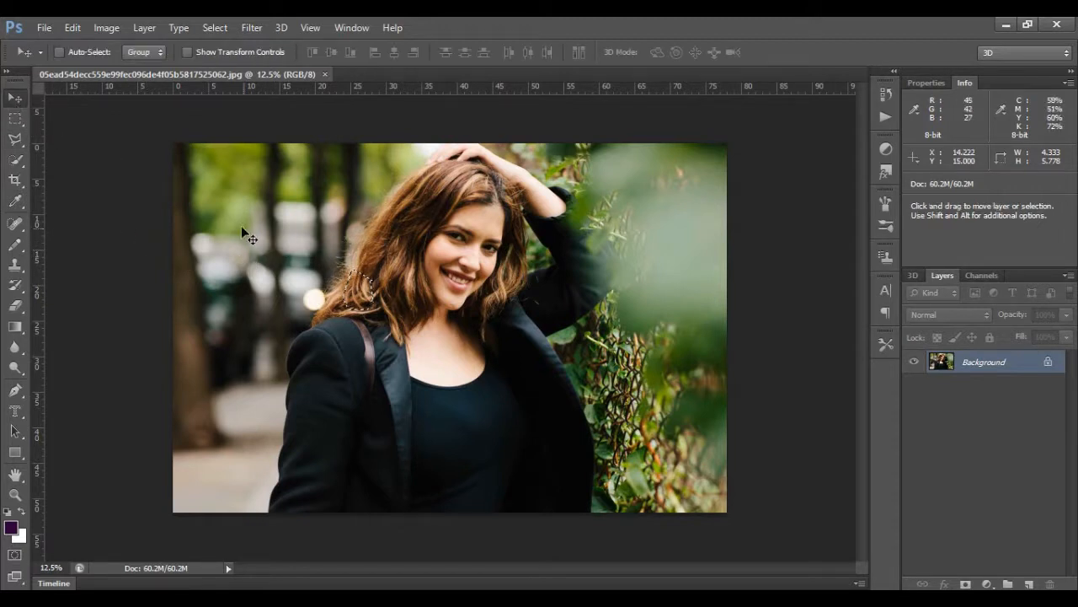
Switch to the Polygonal Lasso to outline part of her hair with straight edges
left_click(216, 27)
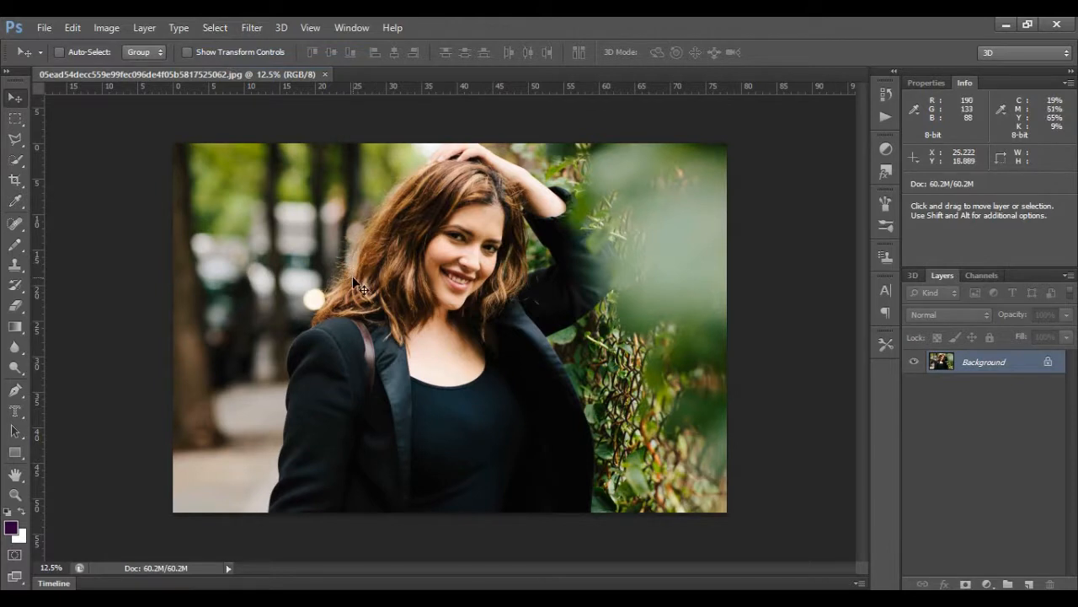
mouse_move(506, 307)
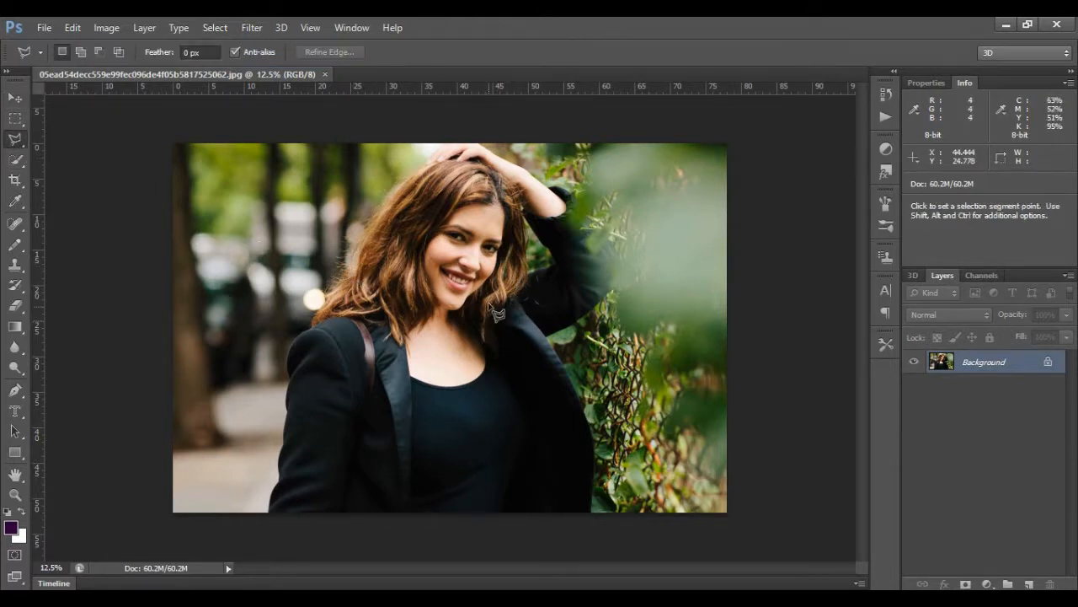
mouse_move(521, 286)
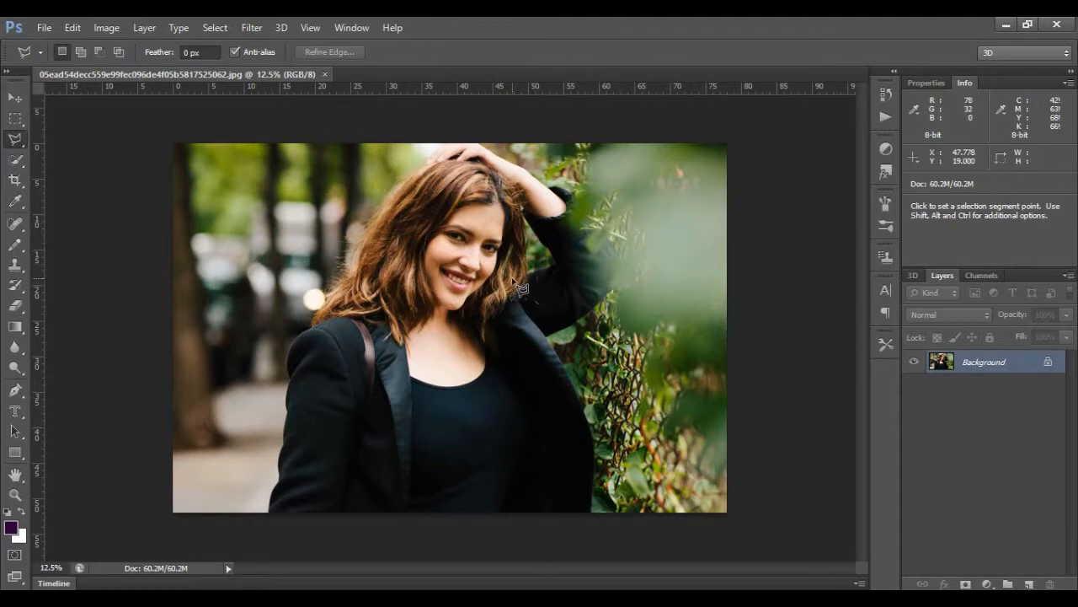
mouse_move(514, 286)
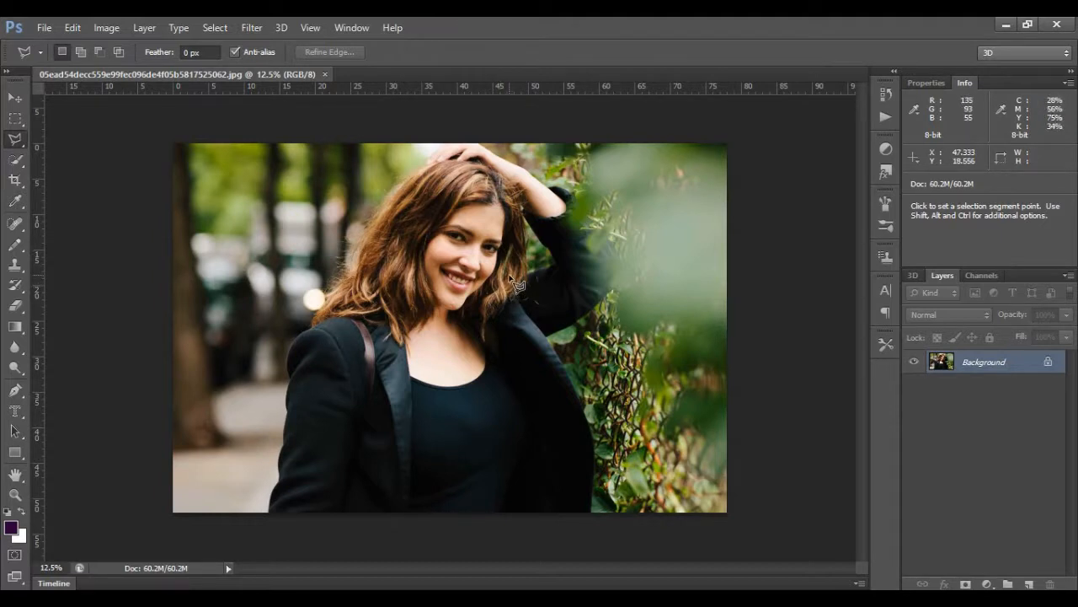
mouse_move(526, 304)
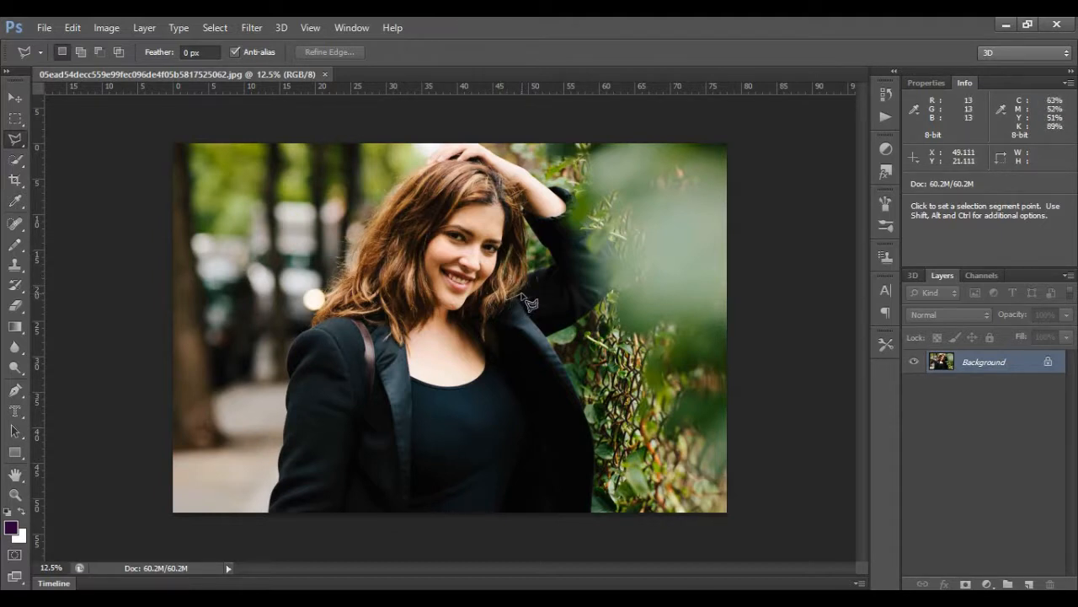
mouse_move(536, 278)
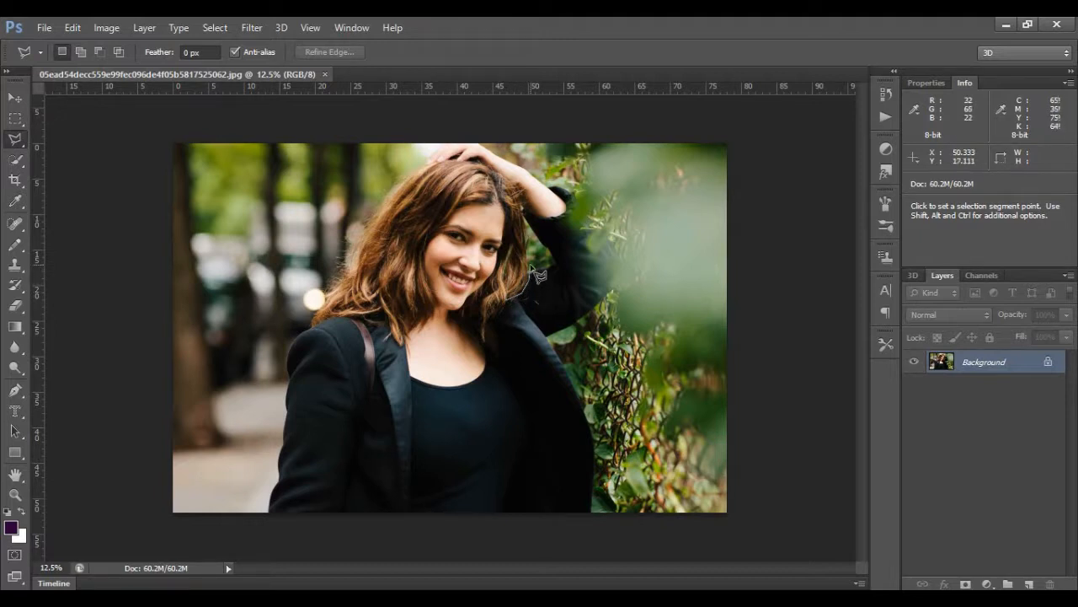
mouse_move(529, 270)
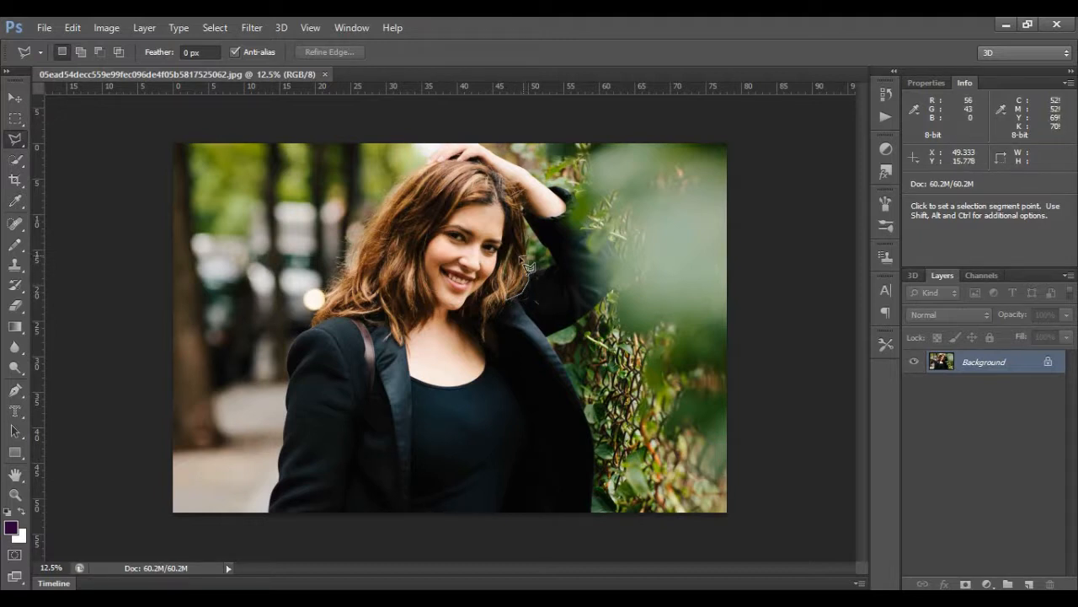
mouse_move(519, 283)
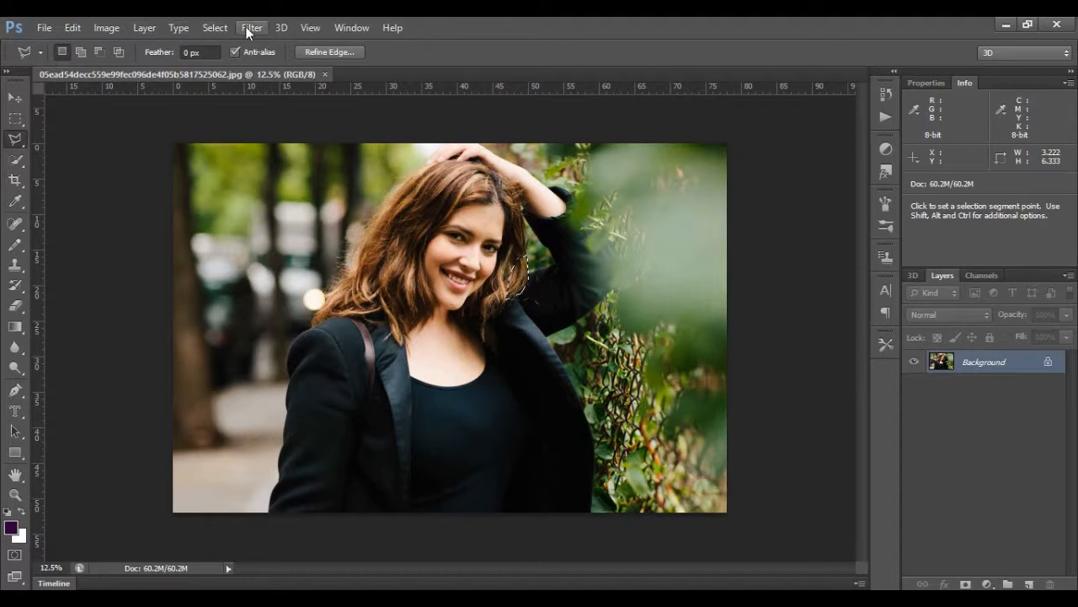
Bring up Filter > Distort > Twirl for the selected hair patch
left_click(251, 27)
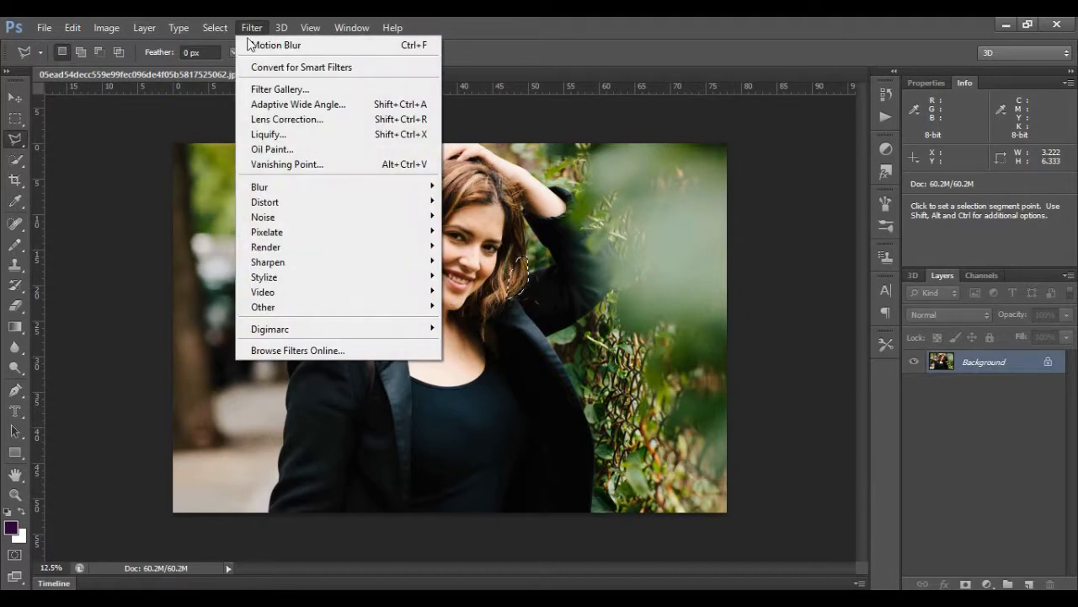
mouse_move(265, 202)
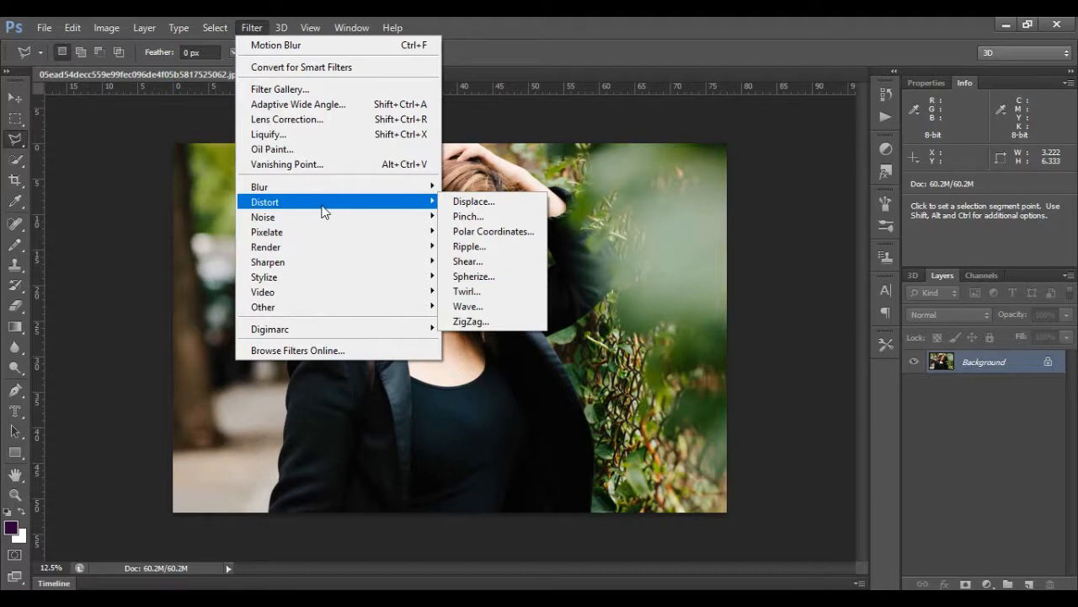
mouse_move(466, 290)
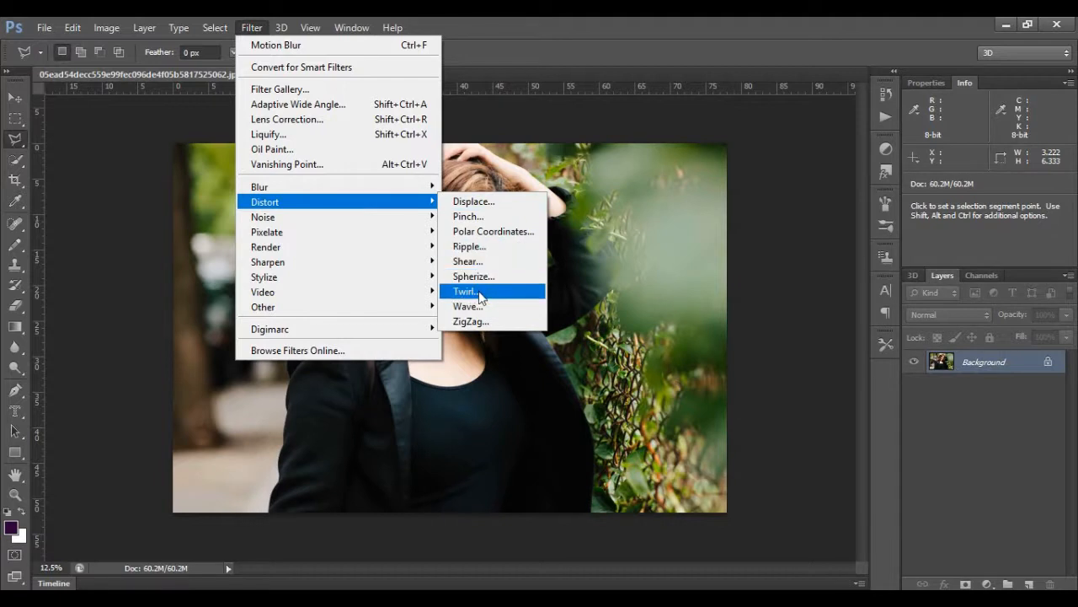
mouse_move(492, 296)
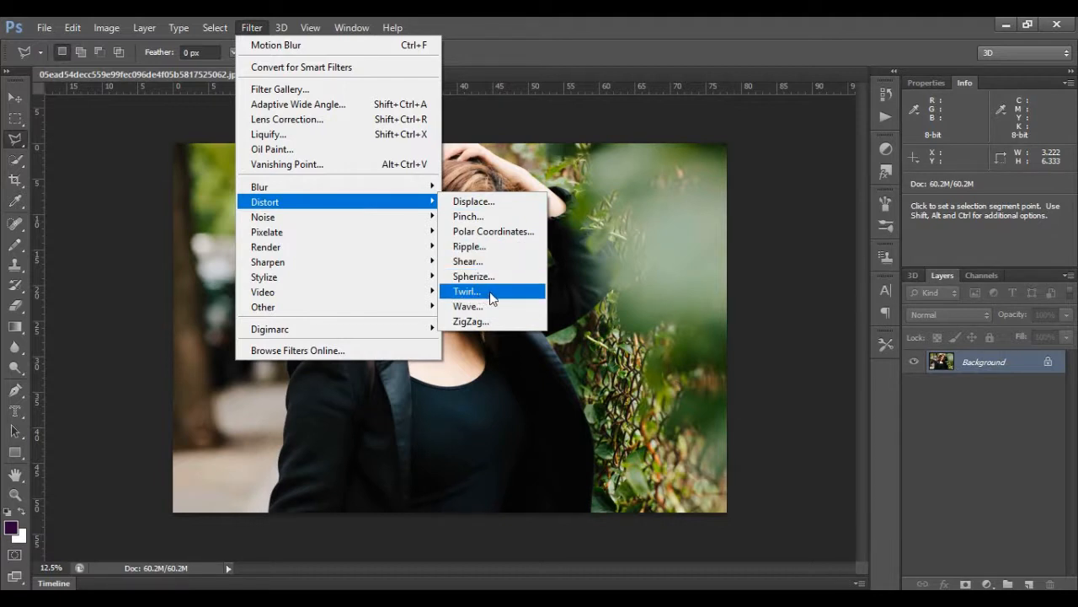
left_click(467, 290)
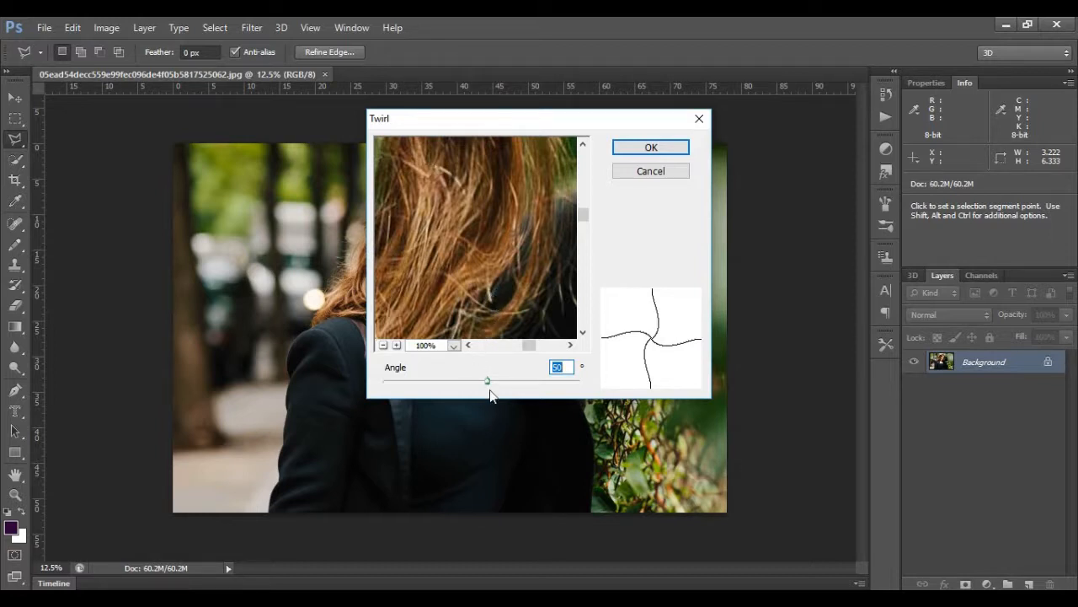
Try several Twirl angles, settle around -142°, check the preview and confirm
left_click_drag(487, 381, 482, 378)
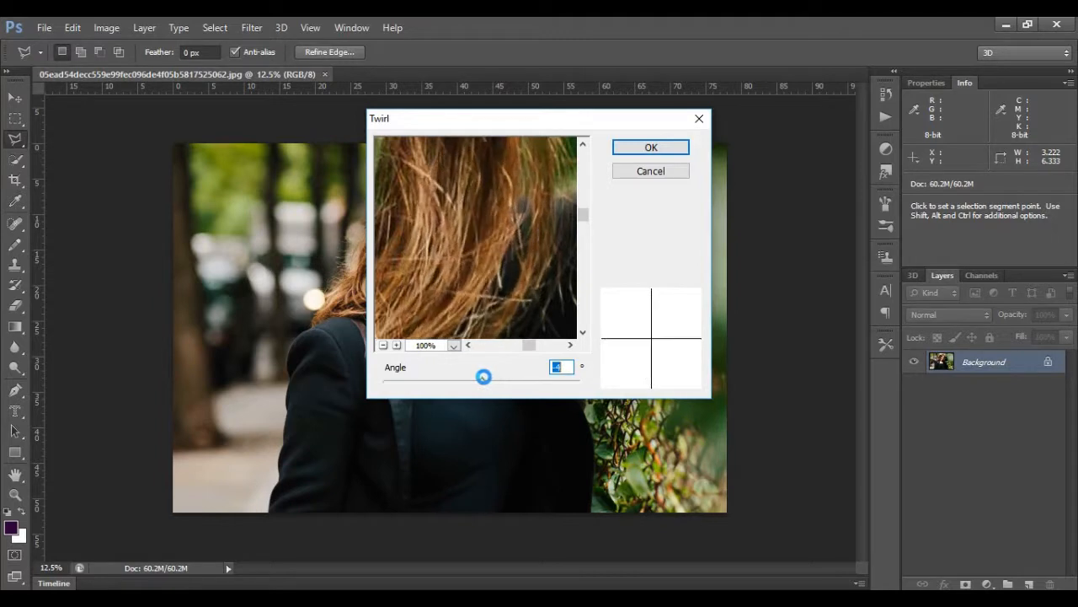
left_click_drag(482, 377, 472, 378)
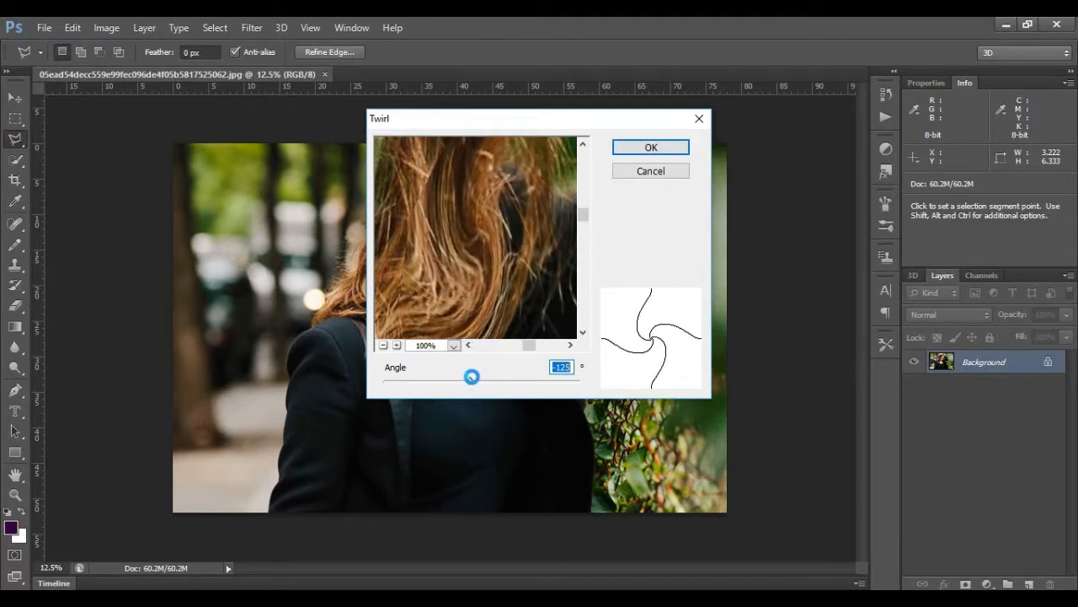
left_click_drag(472, 378, 479, 377)
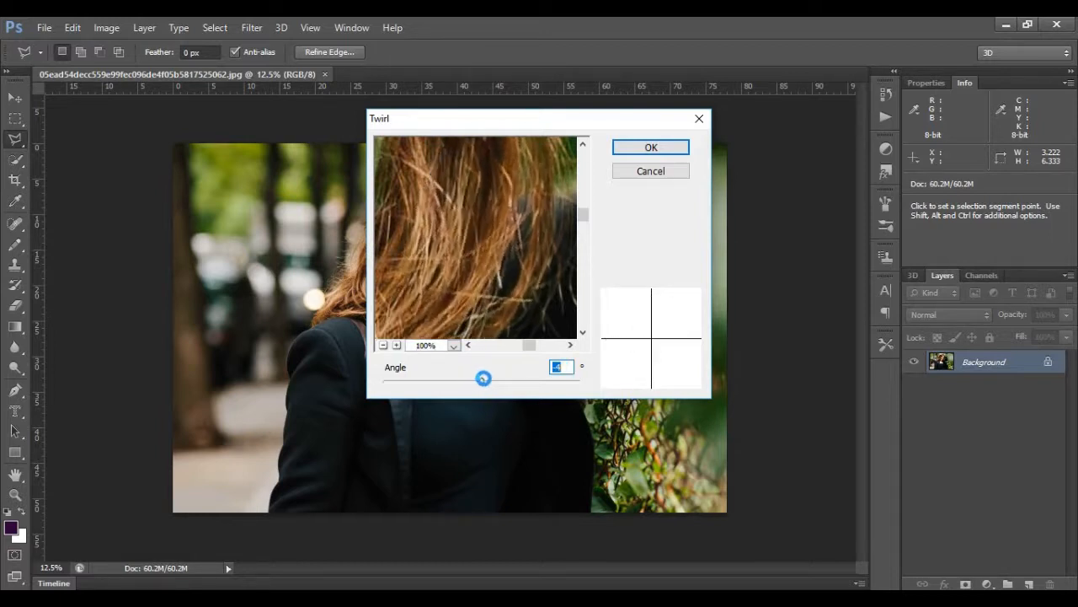
left_click_drag(482, 377, 475, 378)
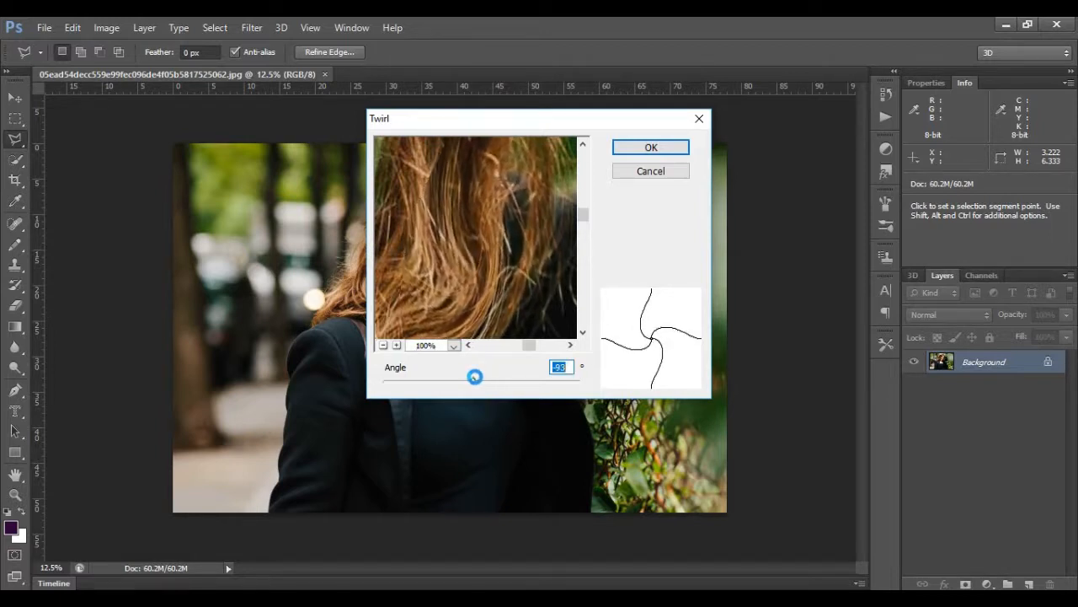
left_click_drag(475, 378, 448, 377)
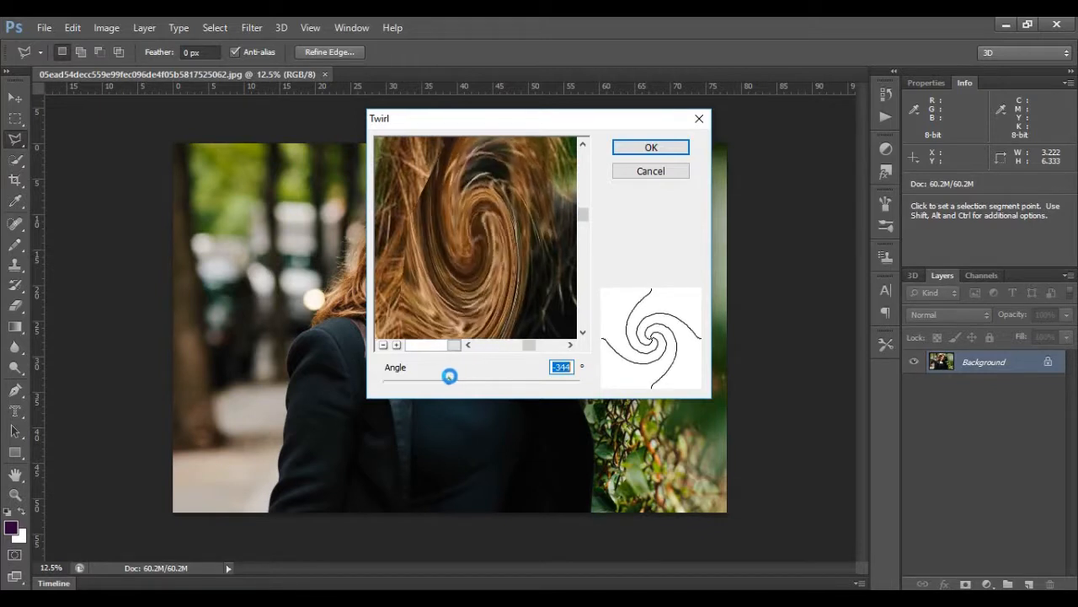
left_click_drag(448, 378, 475, 377)
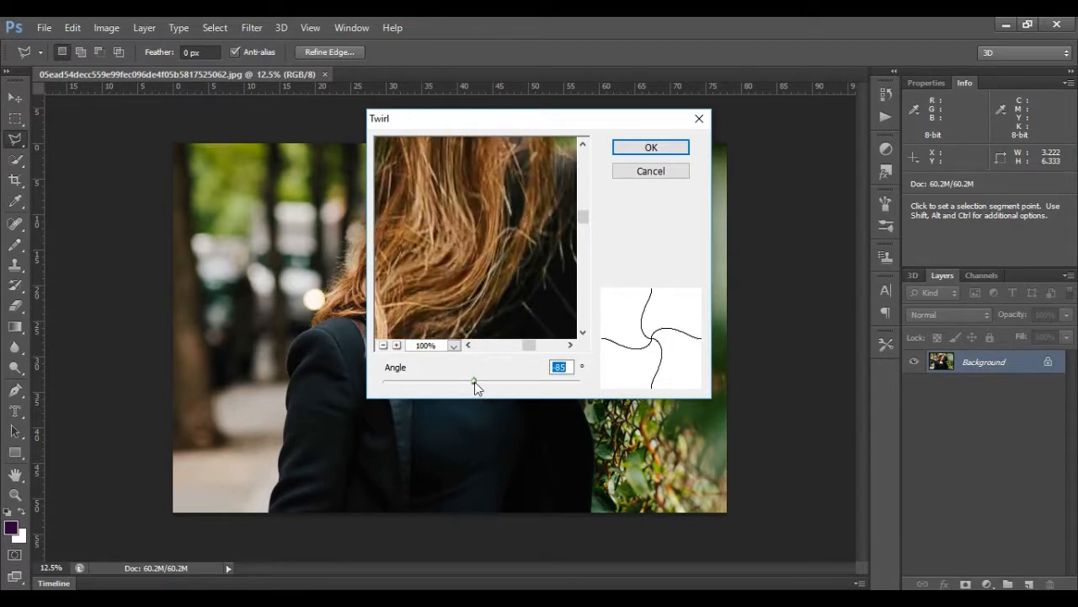
left_click_drag(474, 381, 468, 381)
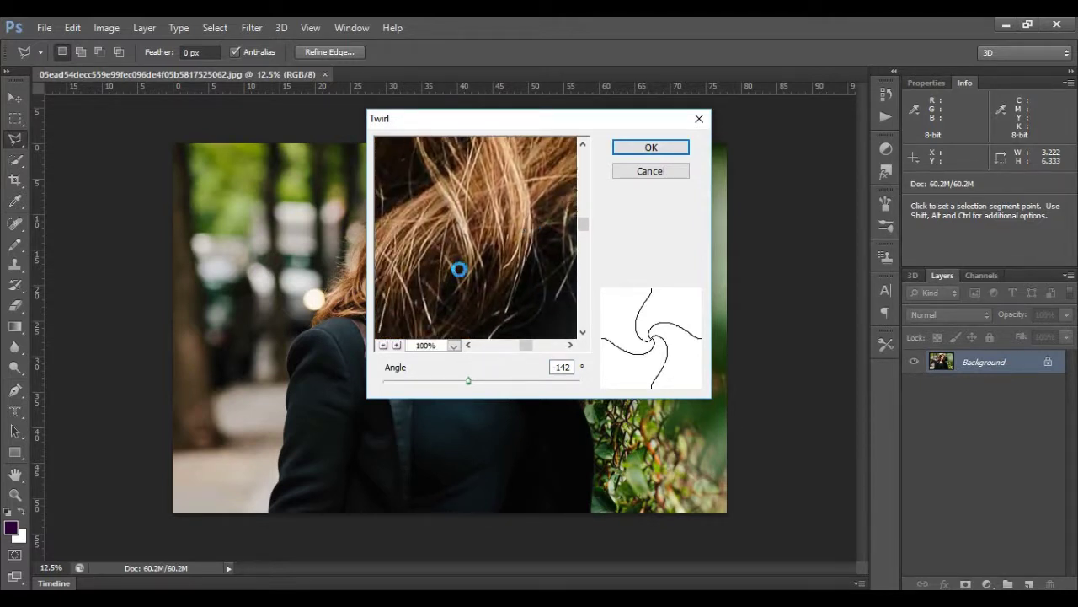
left_click(570, 343)
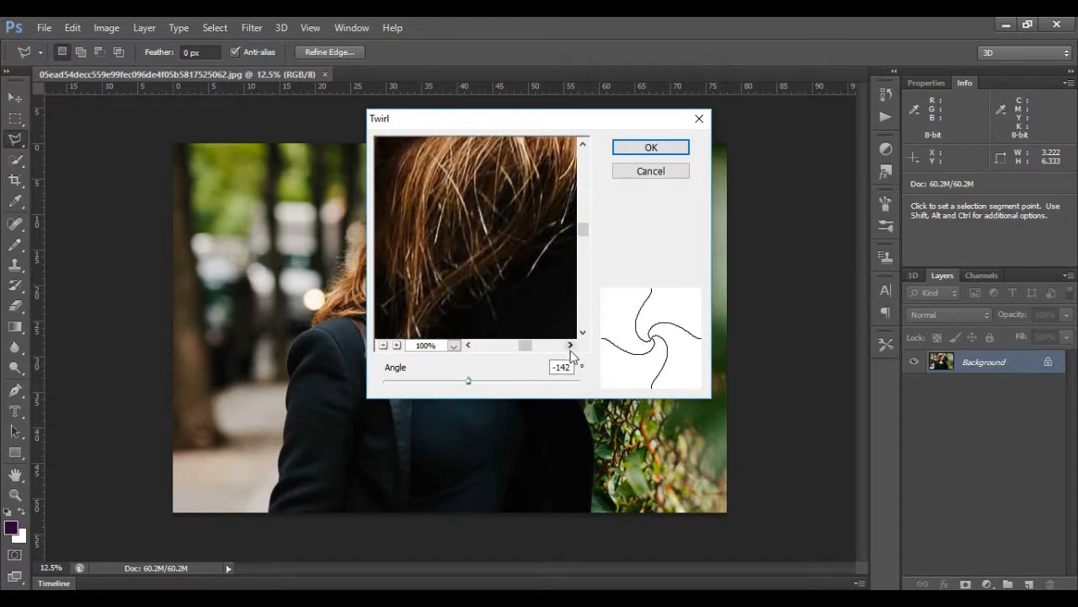
left_click(650, 170)
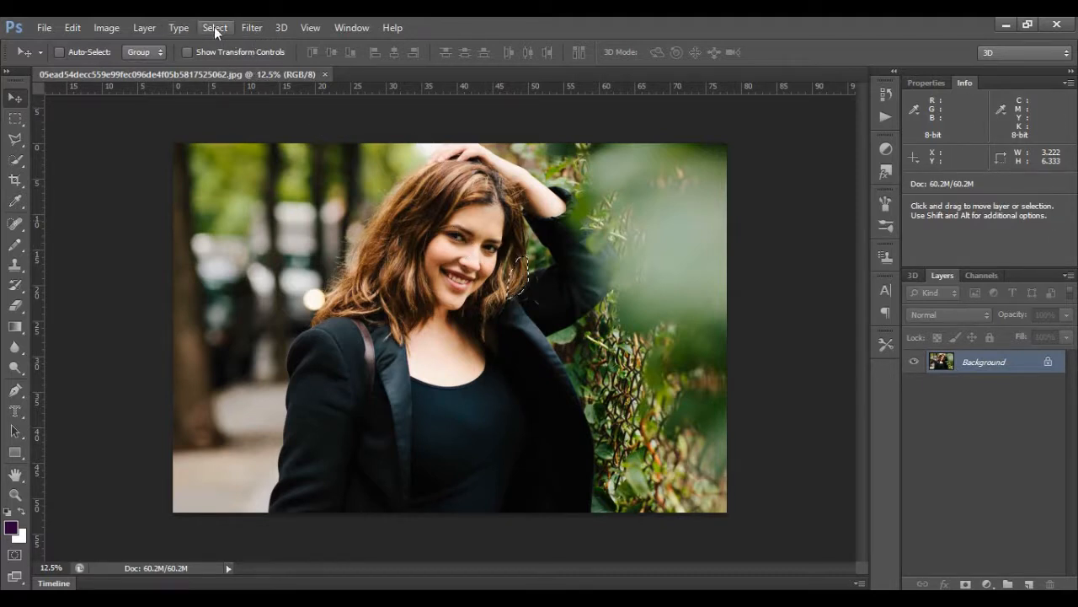
mouse_move(469, 283)
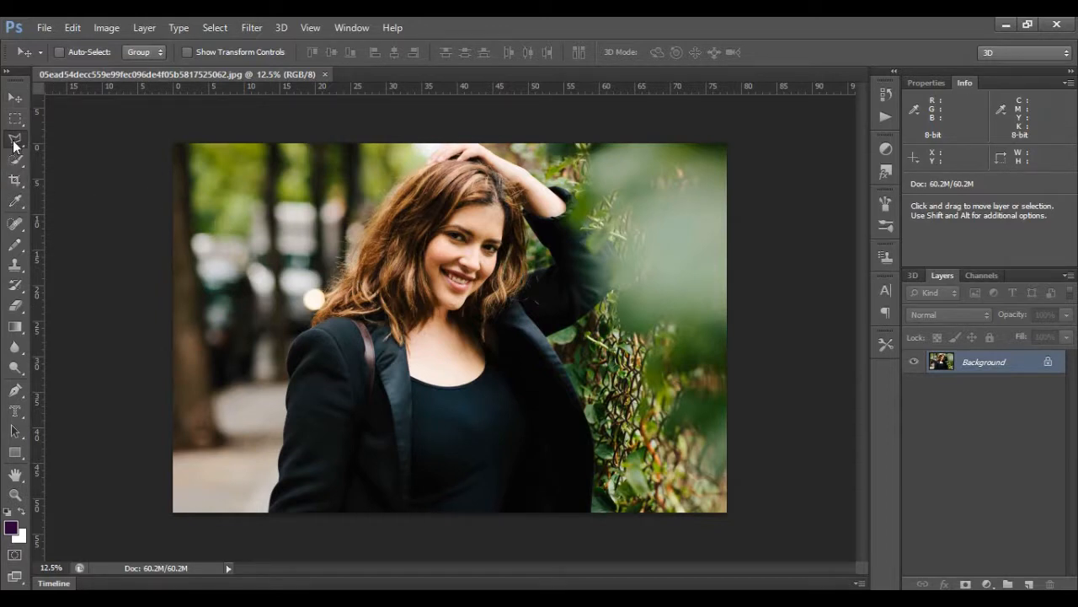
Lasso a patch of hair beside her face and bring up the Filter menu
left_click(16, 138)
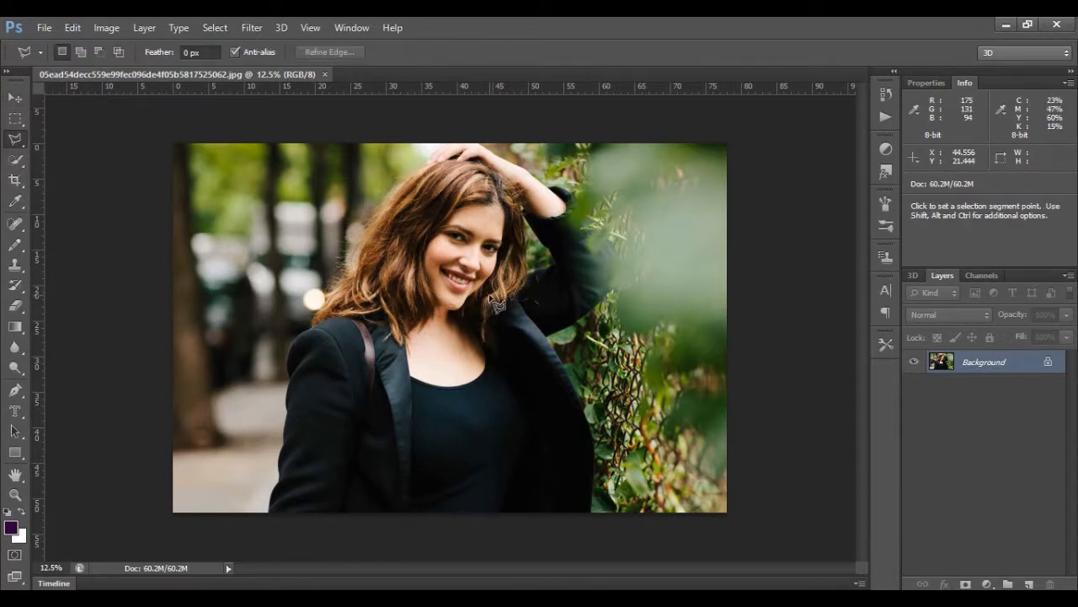
mouse_move(492, 334)
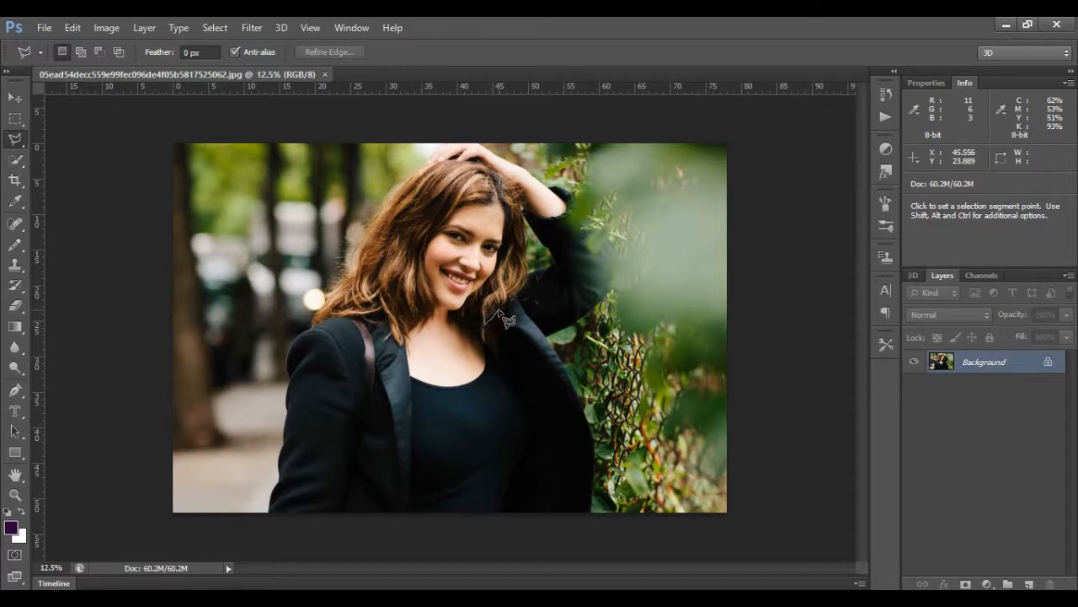
mouse_move(509, 307)
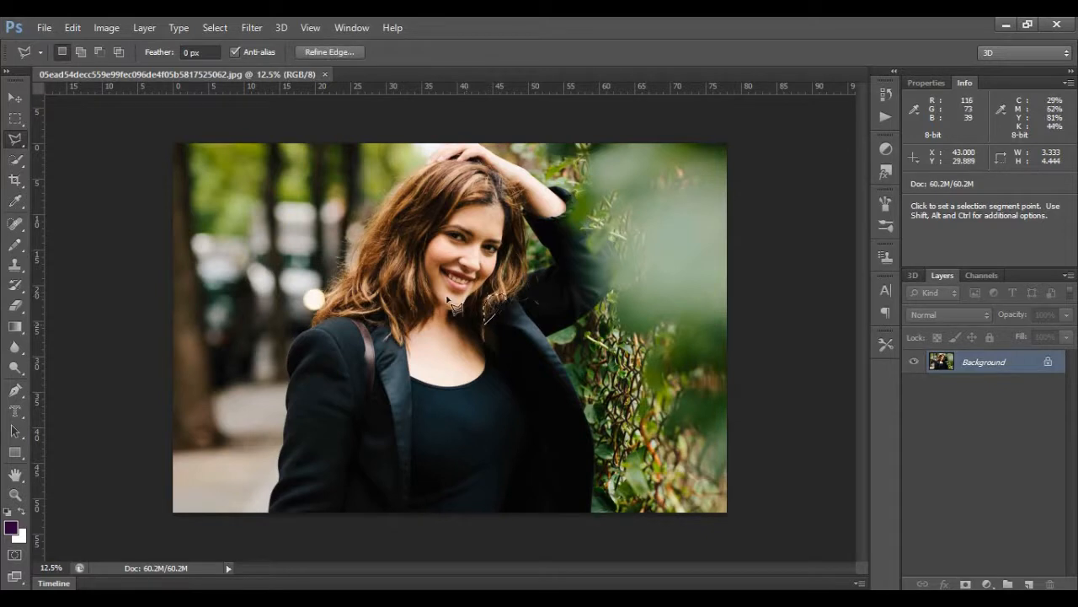
left_click(252, 27)
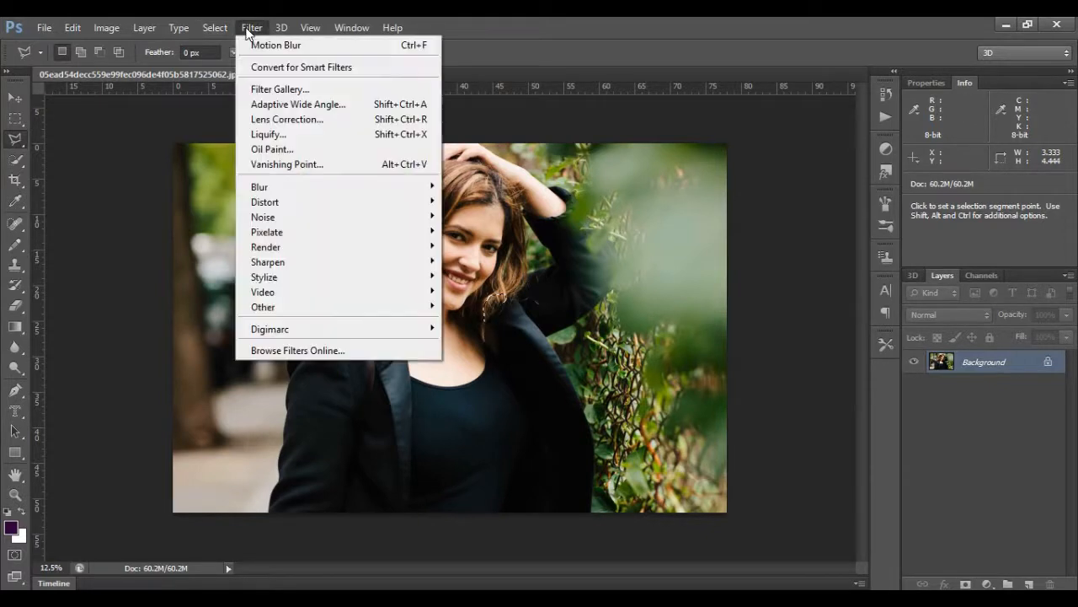
mouse_move(286, 163)
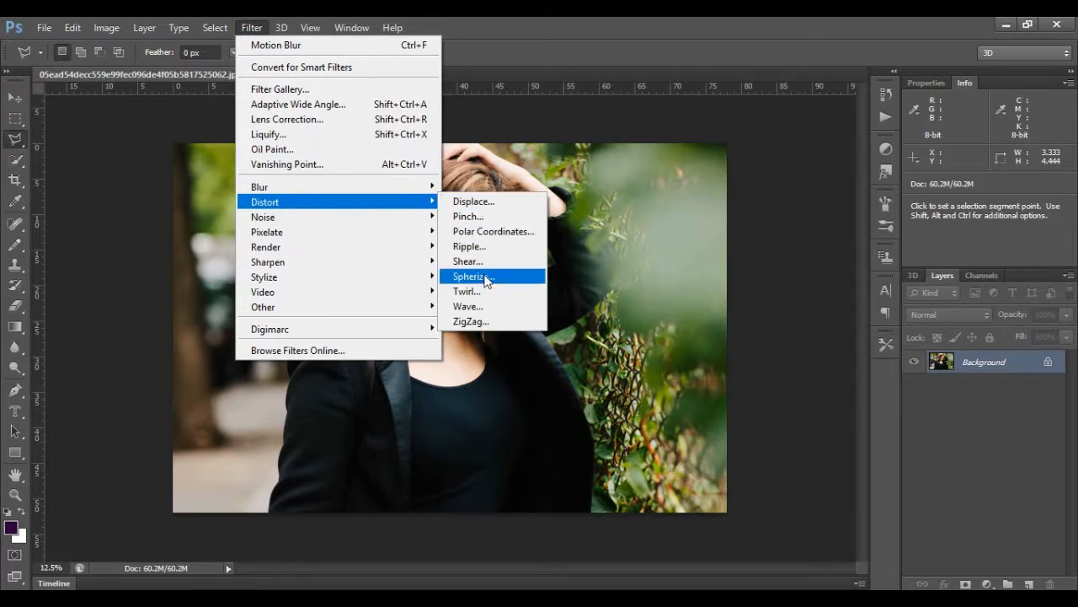
Twirl the second hair patch, fine-tuning the Angle slider to a negative value and confirming
left_click(467, 290)
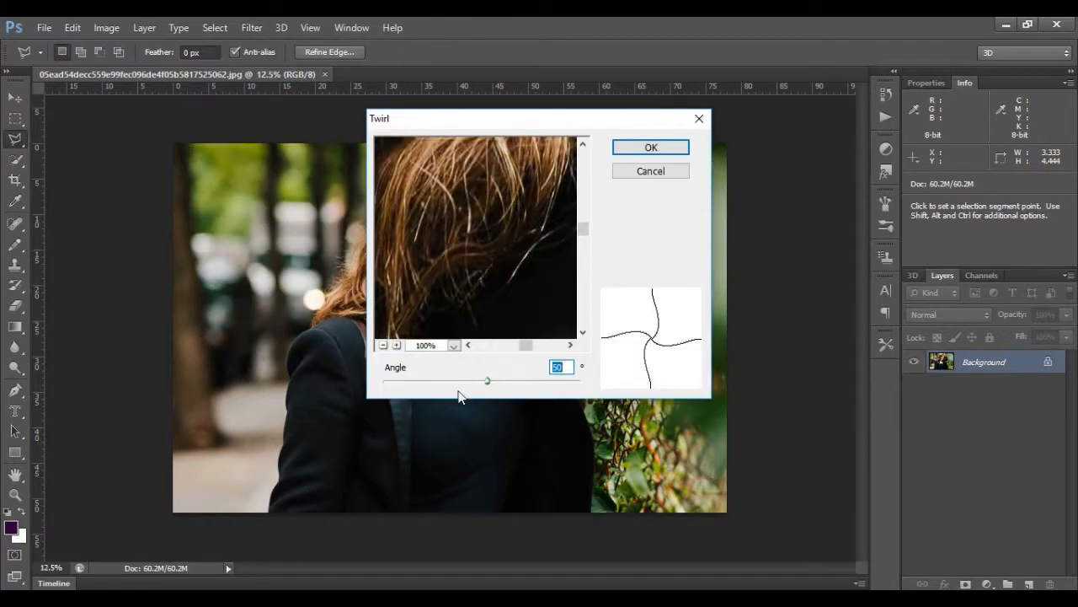
left_click_drag(487, 381, 475, 376)
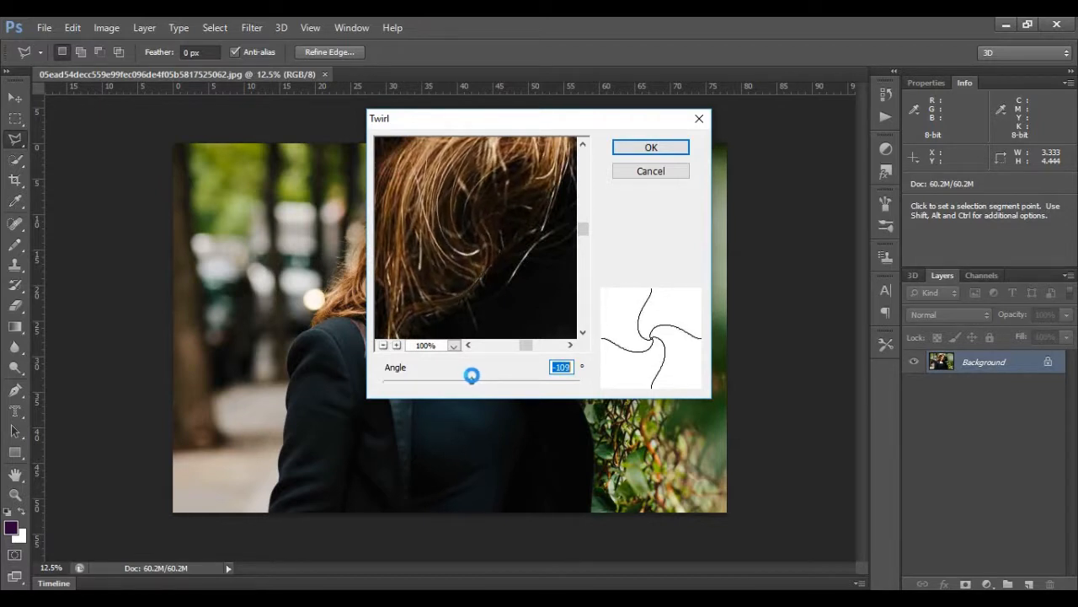
left_click_drag(472, 378, 475, 381)
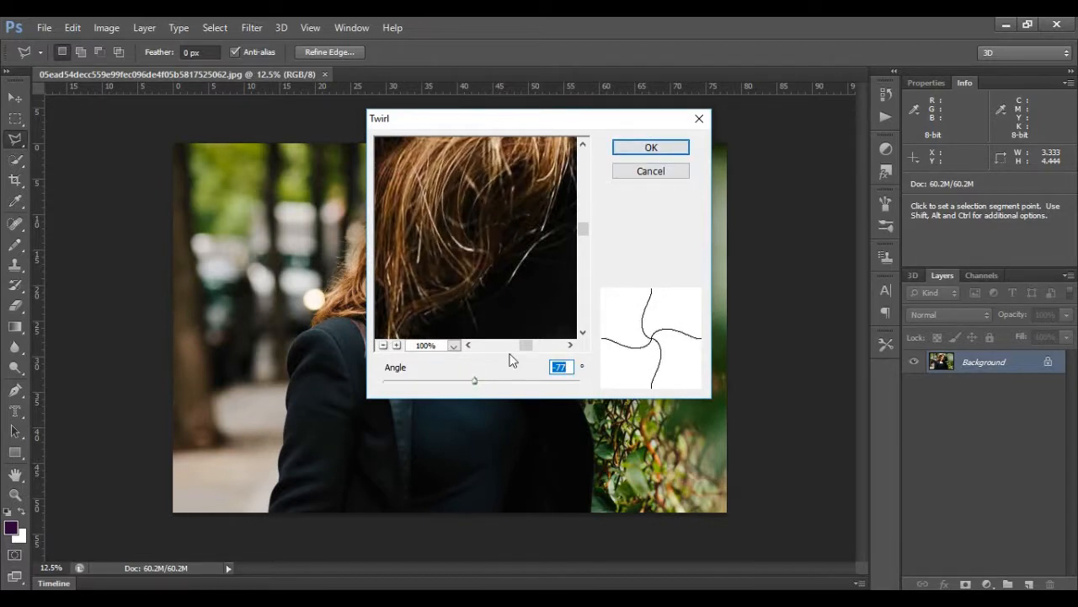
left_click_drag(476, 380, 475, 381)
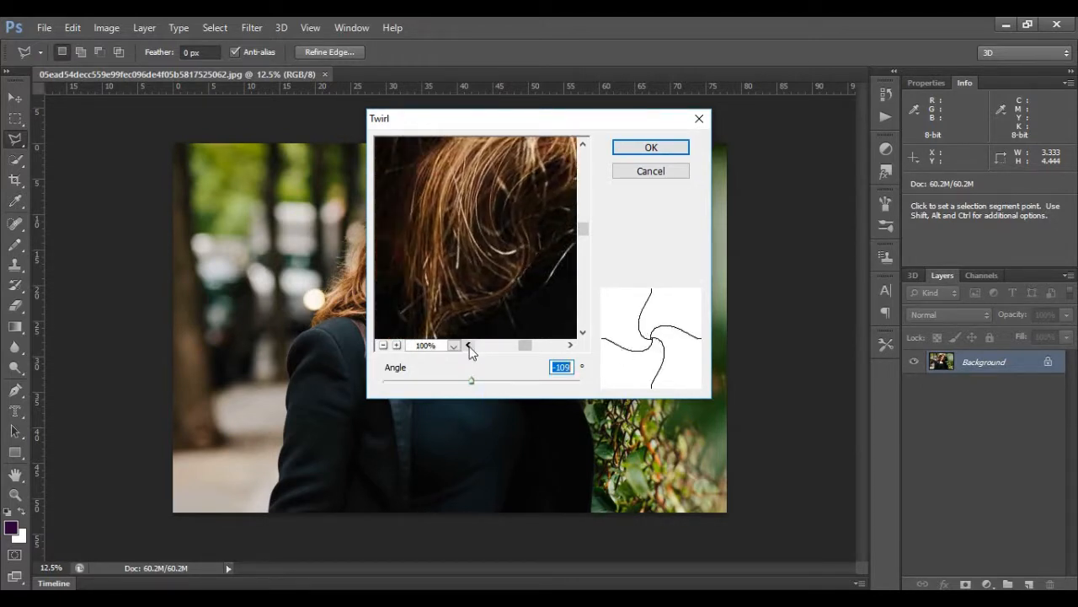
left_click_drag(472, 381, 476, 381)
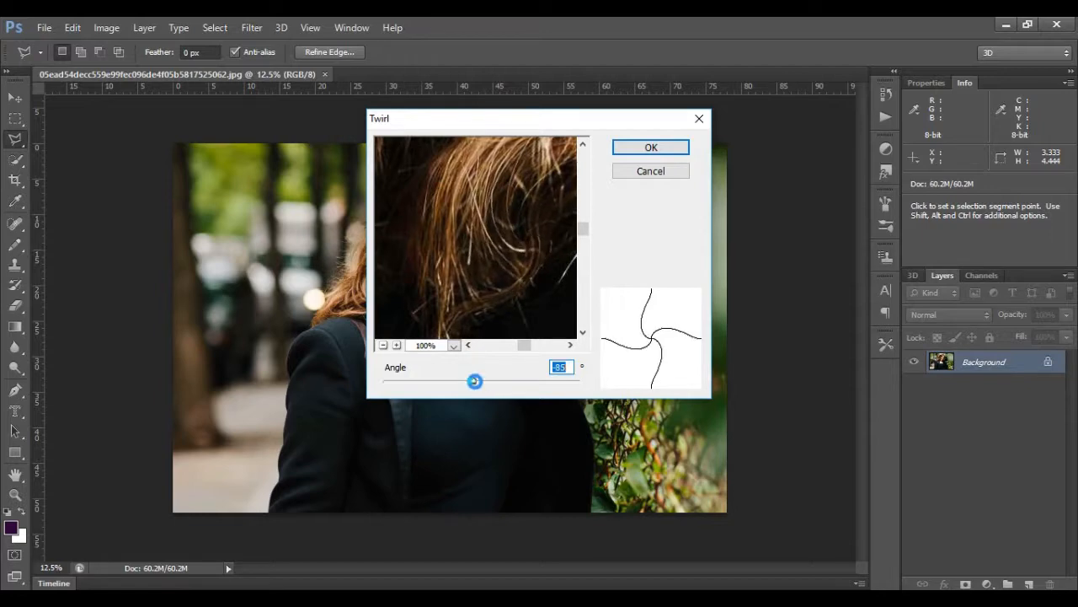
left_click_drag(475, 381, 468, 381)
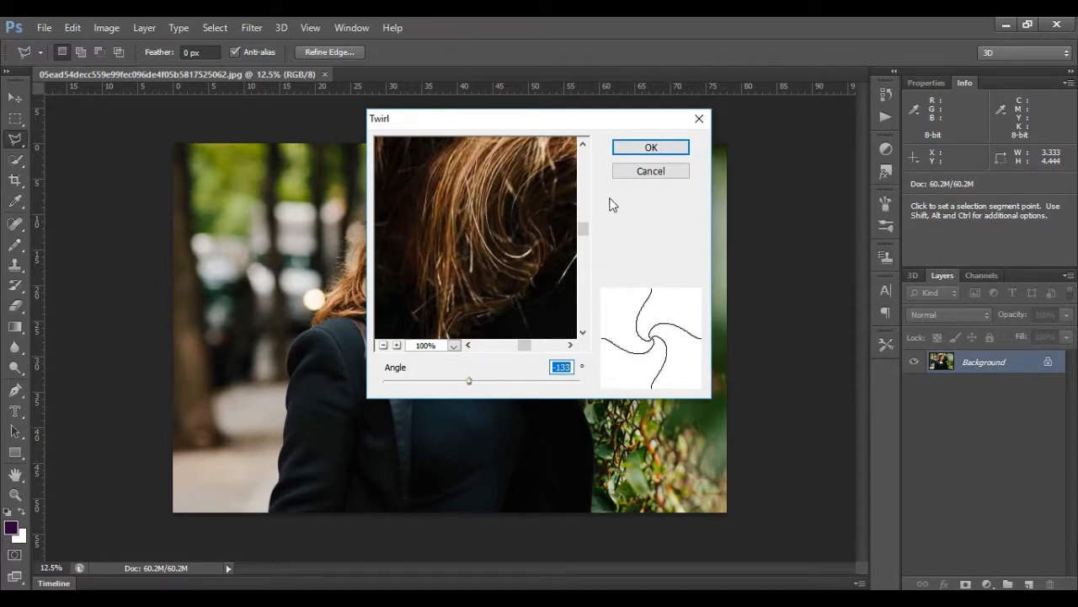
left_click(651, 170)
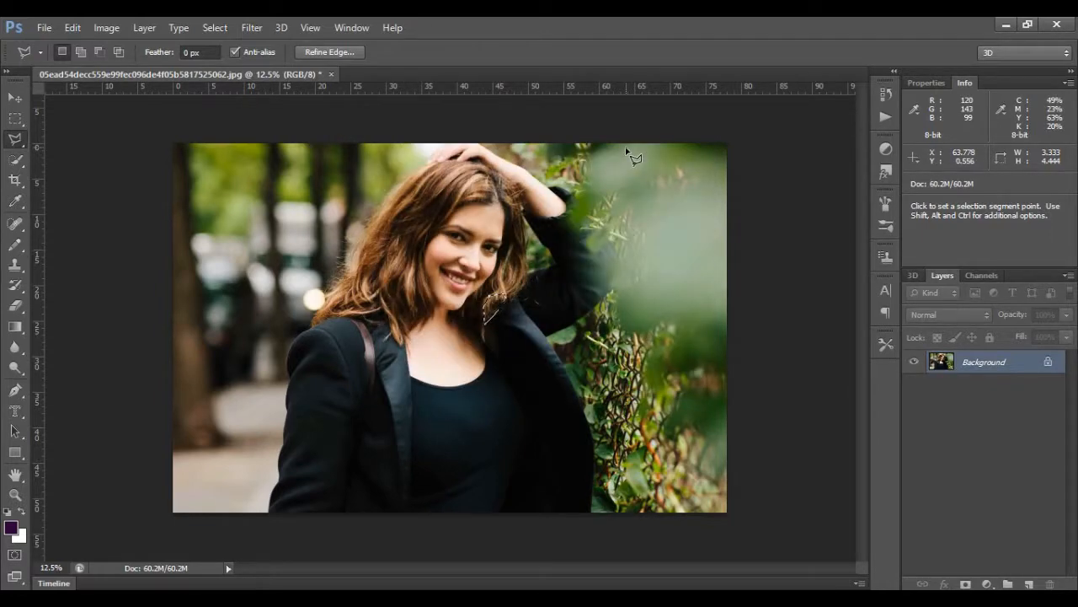
mouse_move(536, 320)
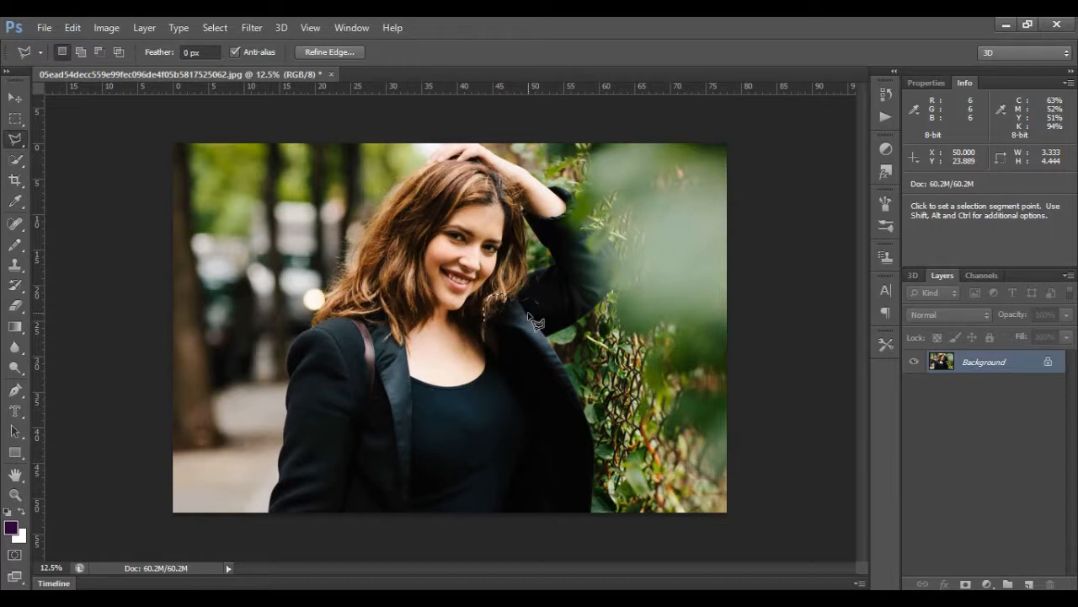
mouse_move(43, 101)
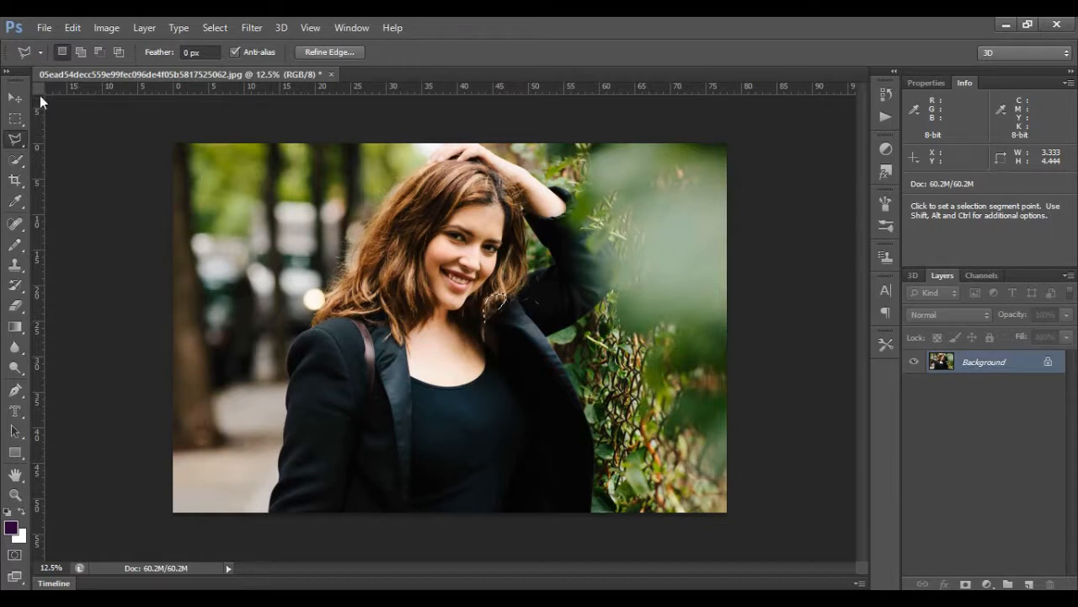
Pick the Lasso tool to outline a freehand section of her hair
left_click(15, 96)
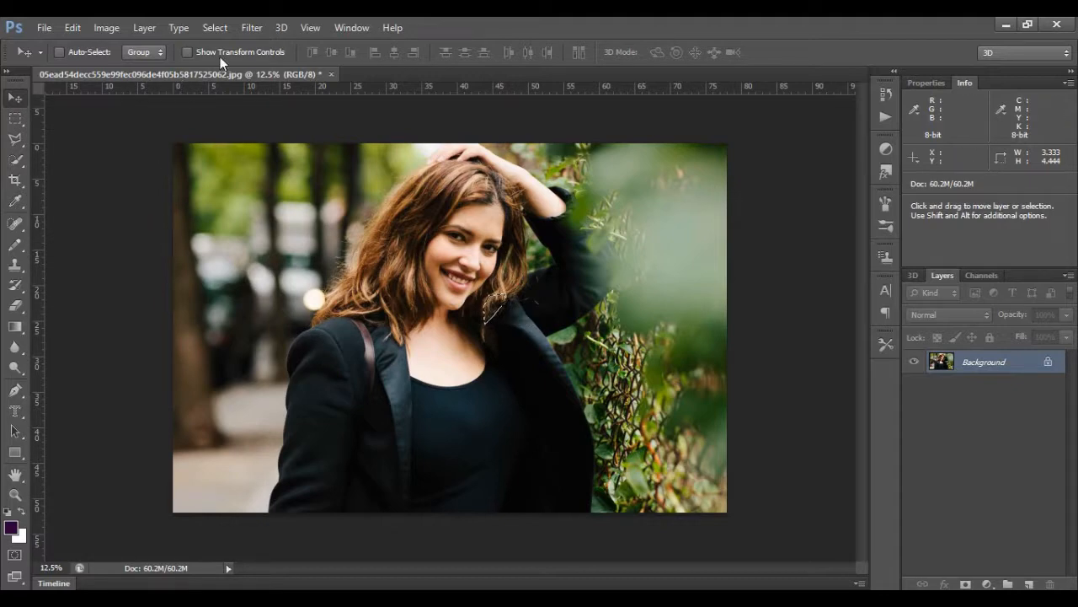
left_click(214, 27)
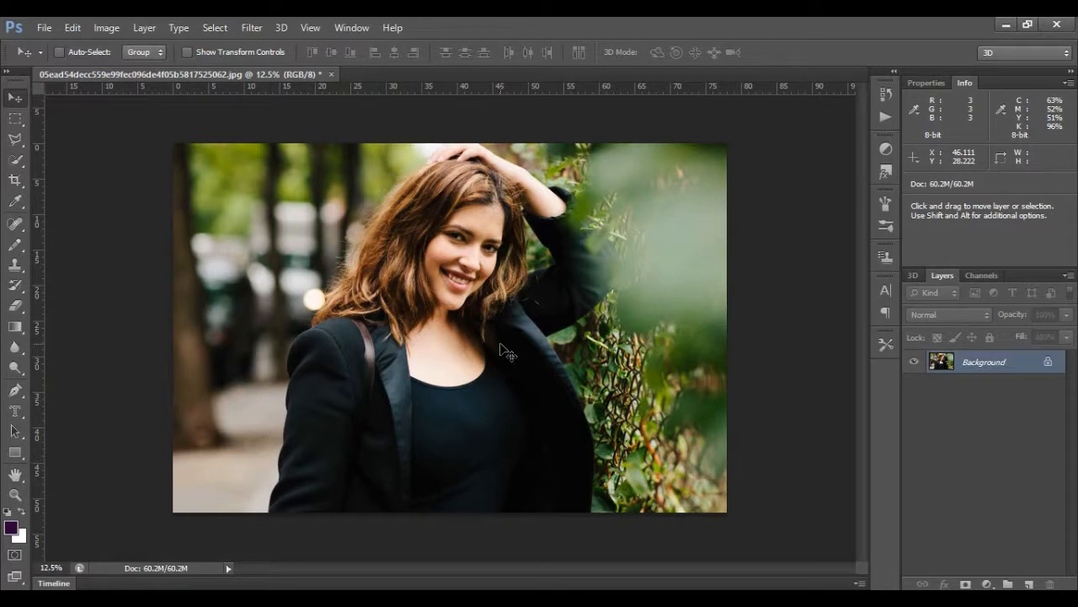
mouse_move(536, 266)
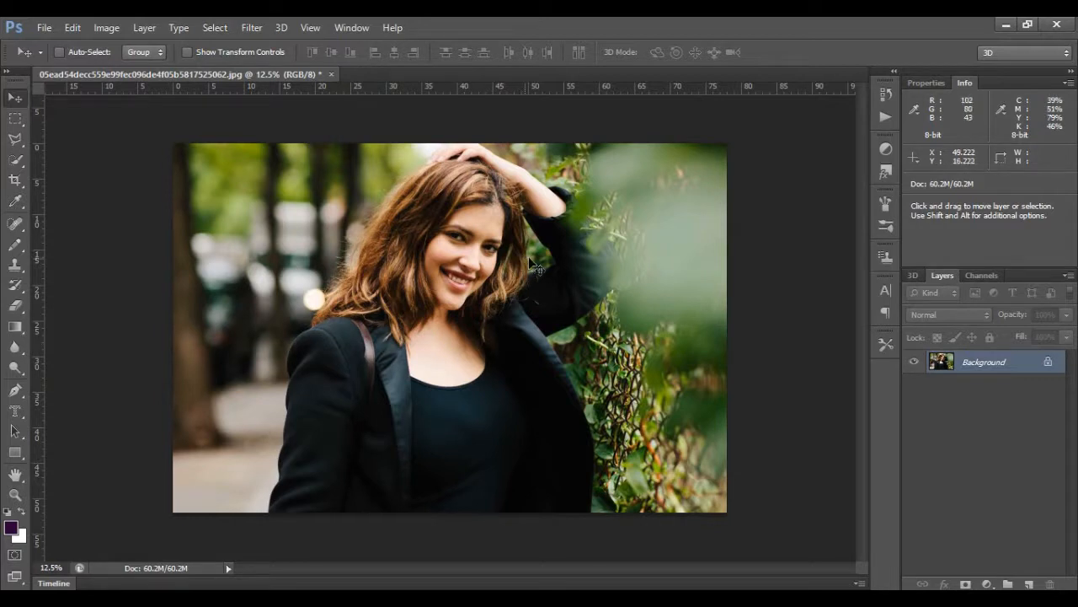
mouse_move(44, 27)
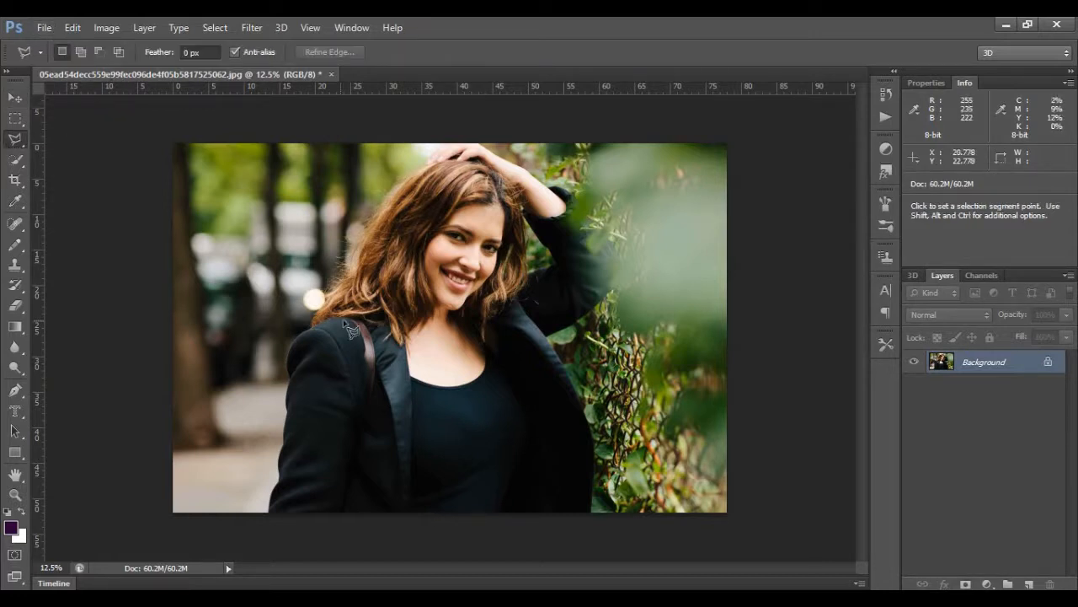
mouse_move(321, 330)
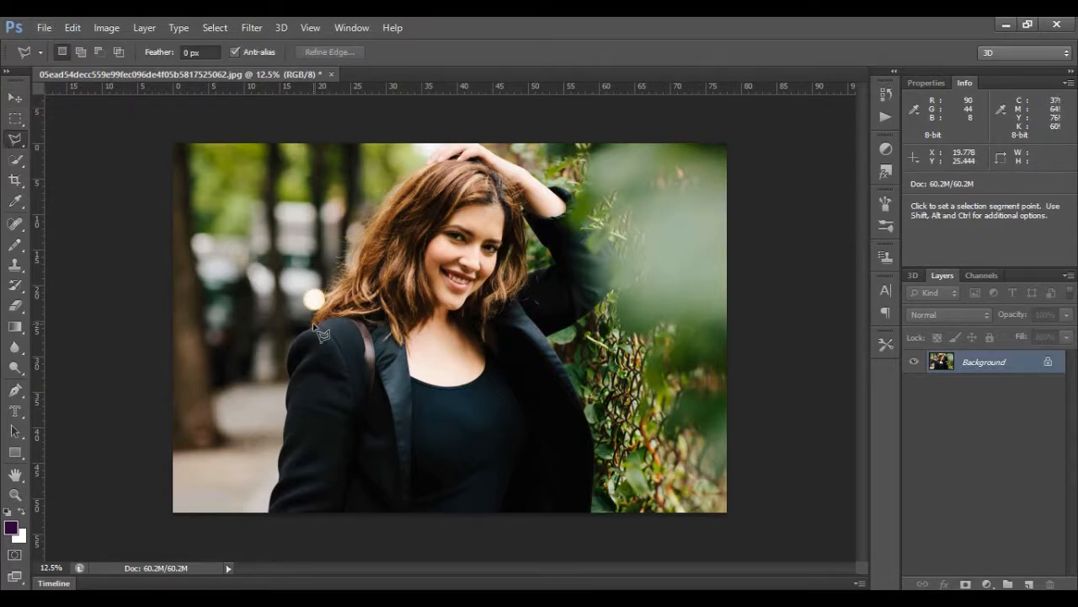
mouse_move(337, 329)
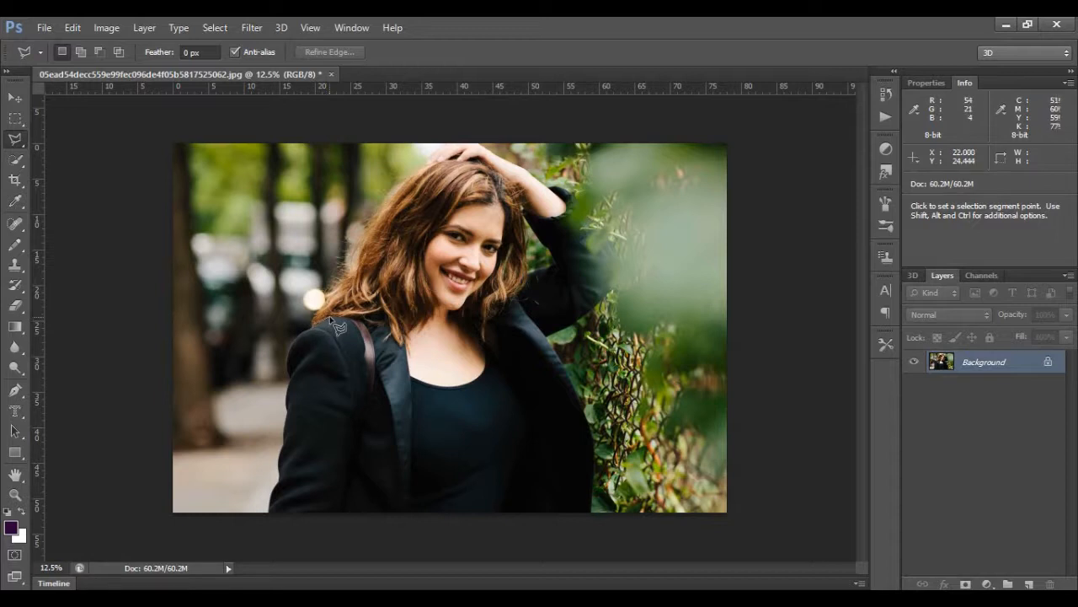
mouse_move(336, 323)
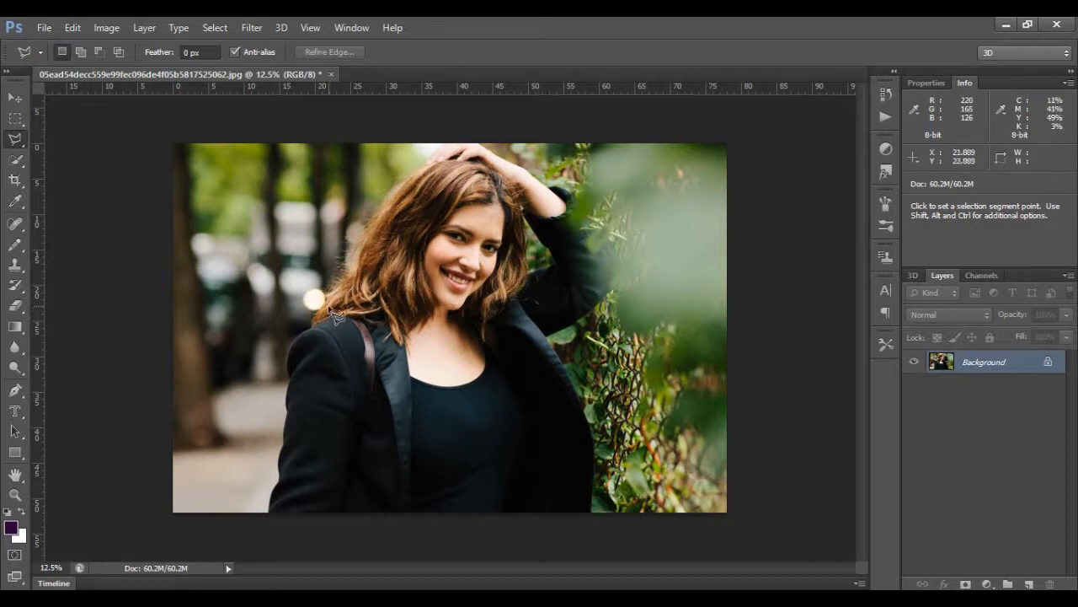
mouse_move(324, 327)
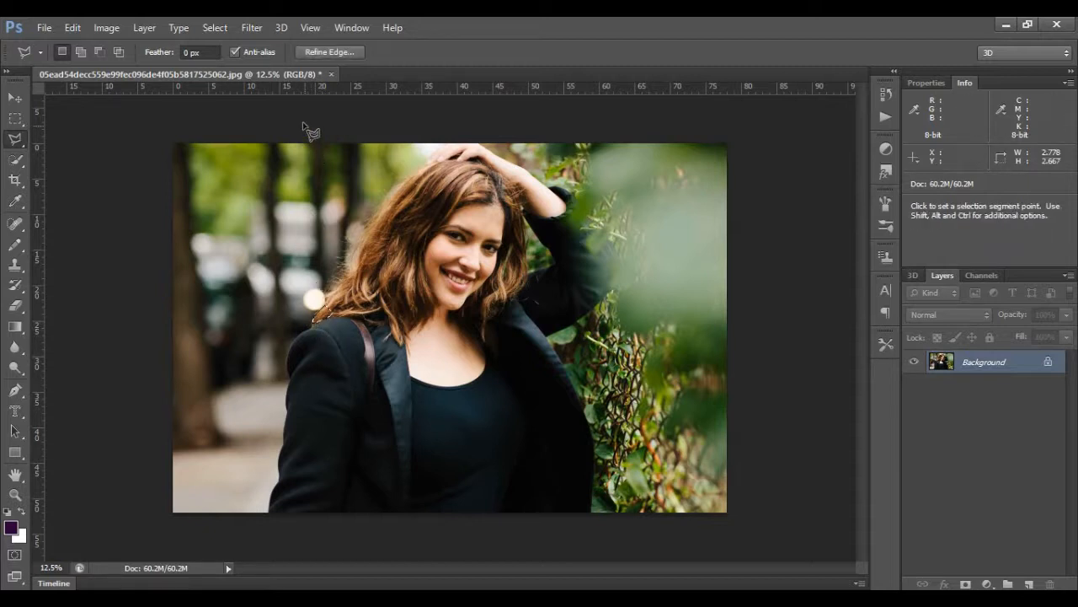
Twirl the outlined hair, pushing the Angle slider higher until the preview swirls, and confirm
left_click(253, 27)
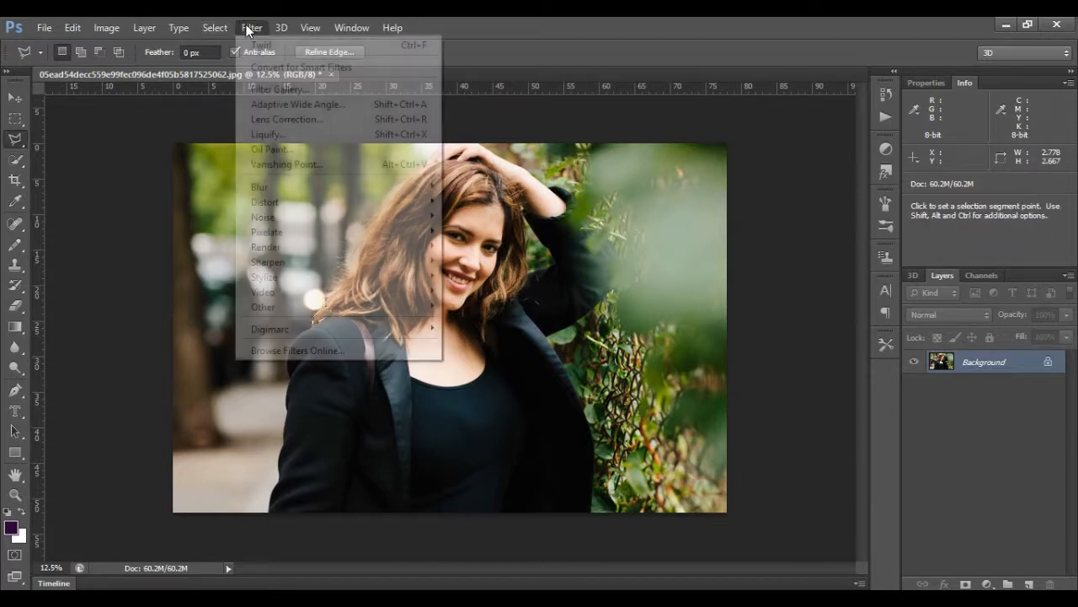
mouse_move(262, 44)
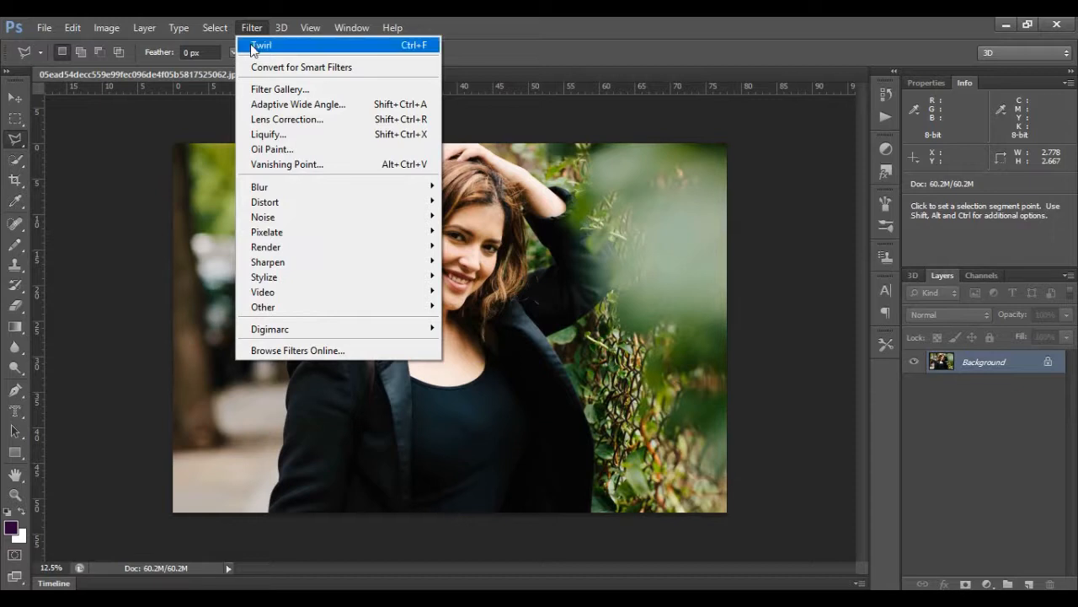
mouse_move(259, 186)
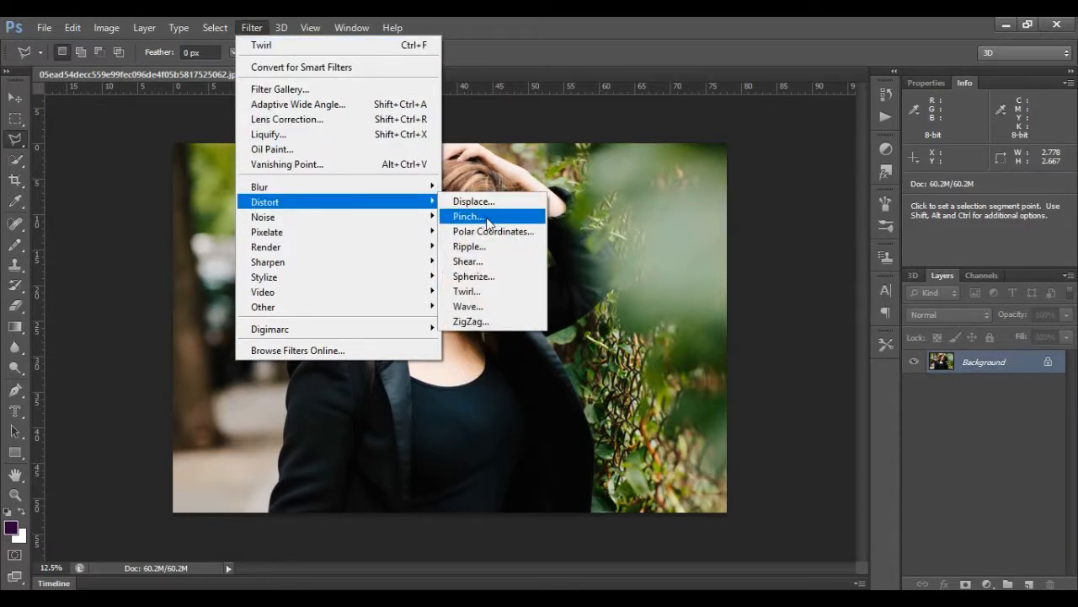
left_click(466, 290)
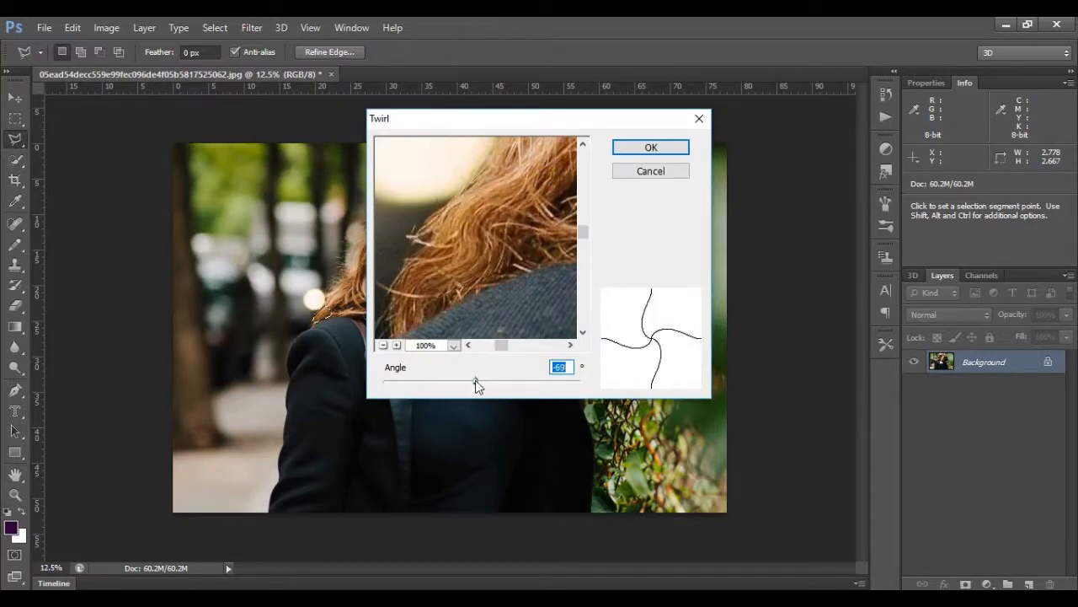
left_click_drag(475, 381, 492, 381)
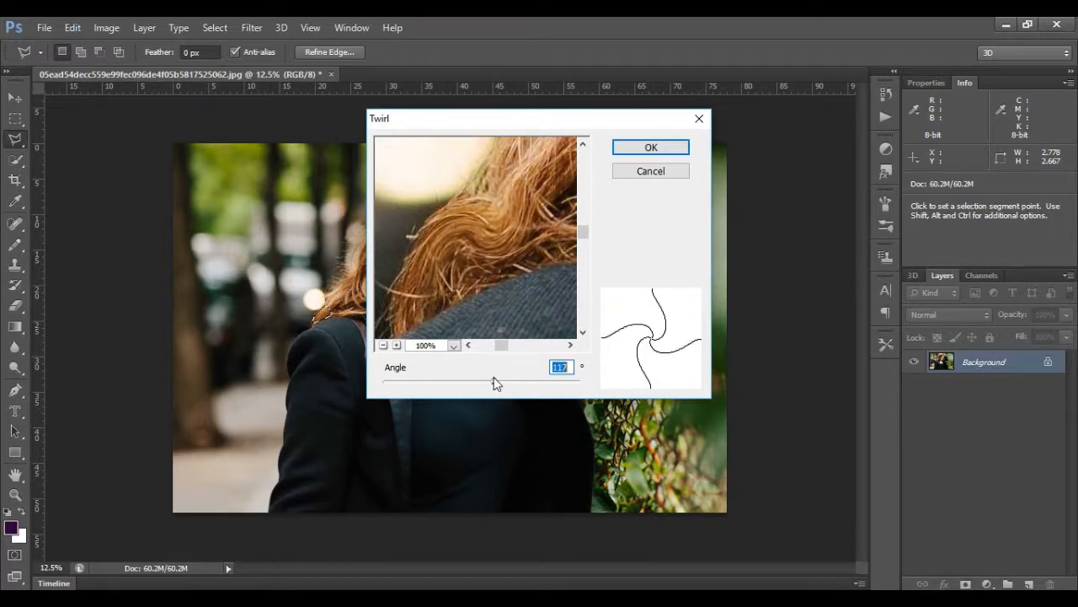
left_click_drag(495, 381, 496, 381)
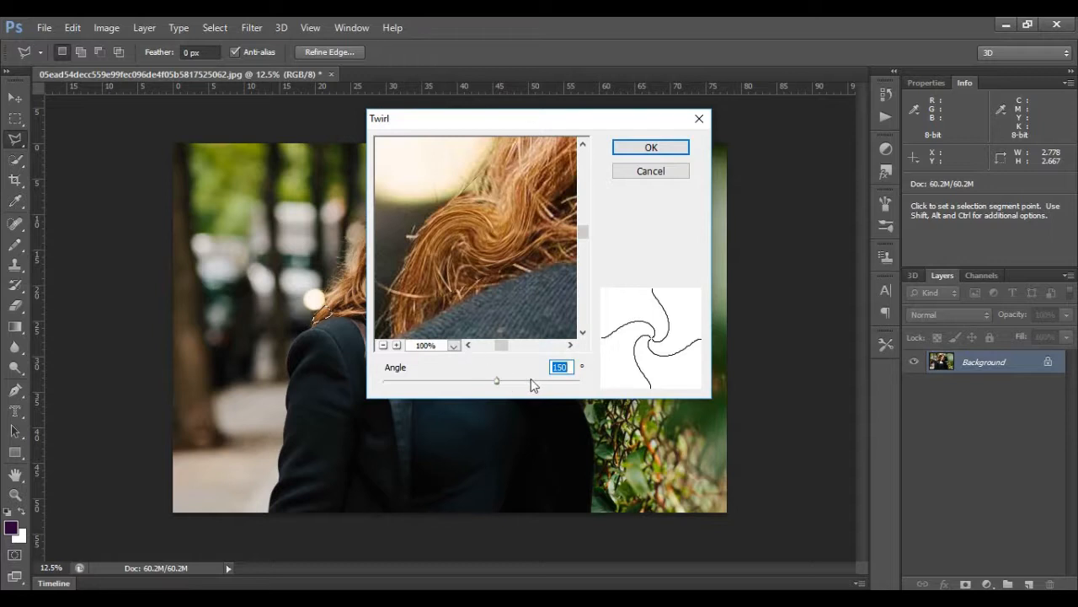
left_click_drag(496, 381, 503, 381)
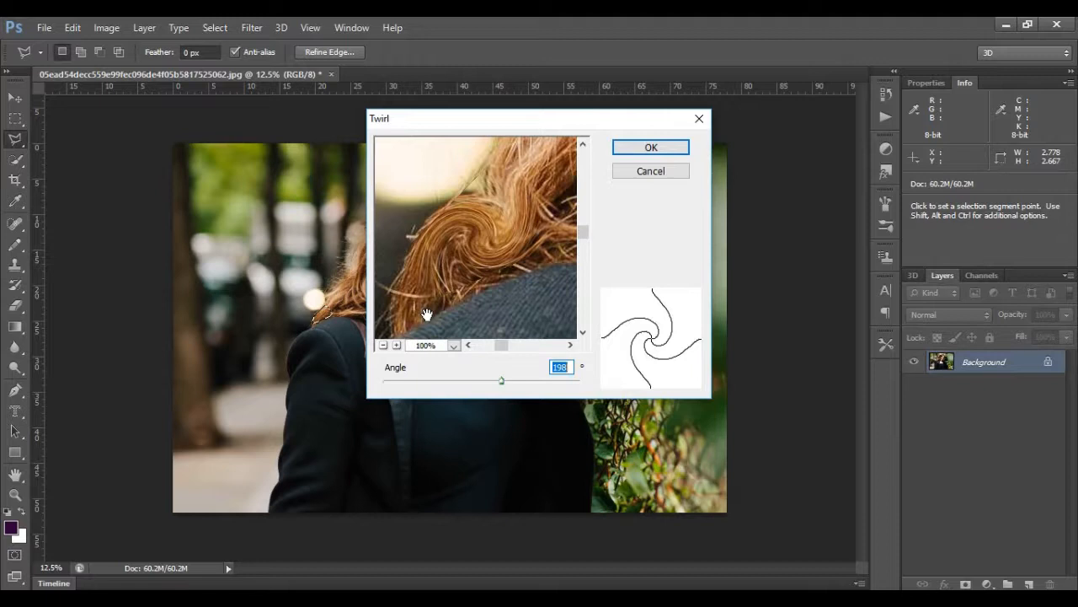
left_click(651, 170)
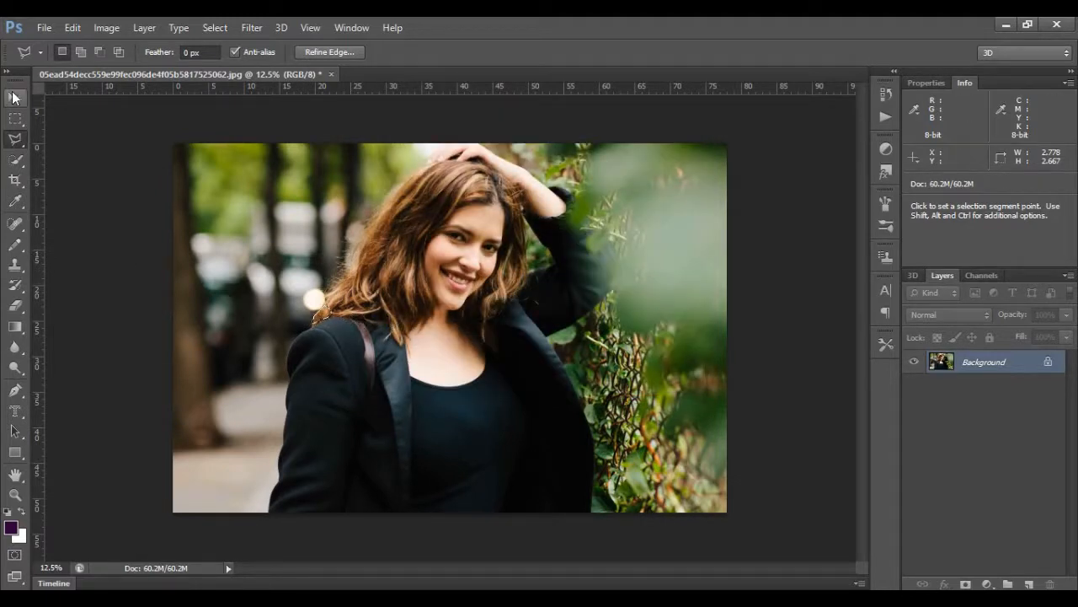
Zoom in to 66.7% on the twirled hair over her shoulder
left_click(14, 95)
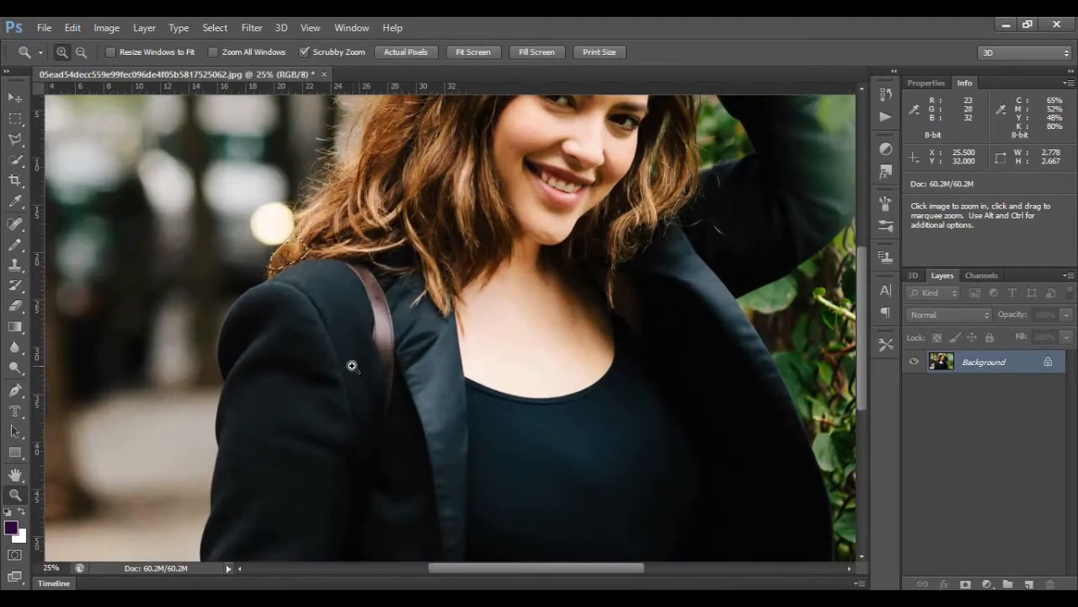
left_click(352, 364)
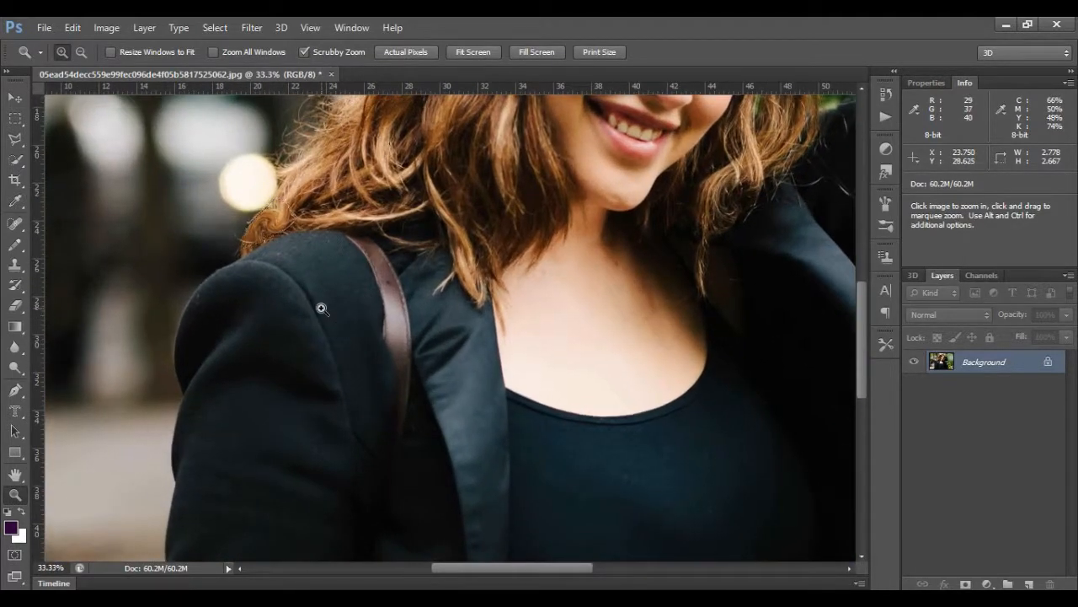
left_click(321, 308)
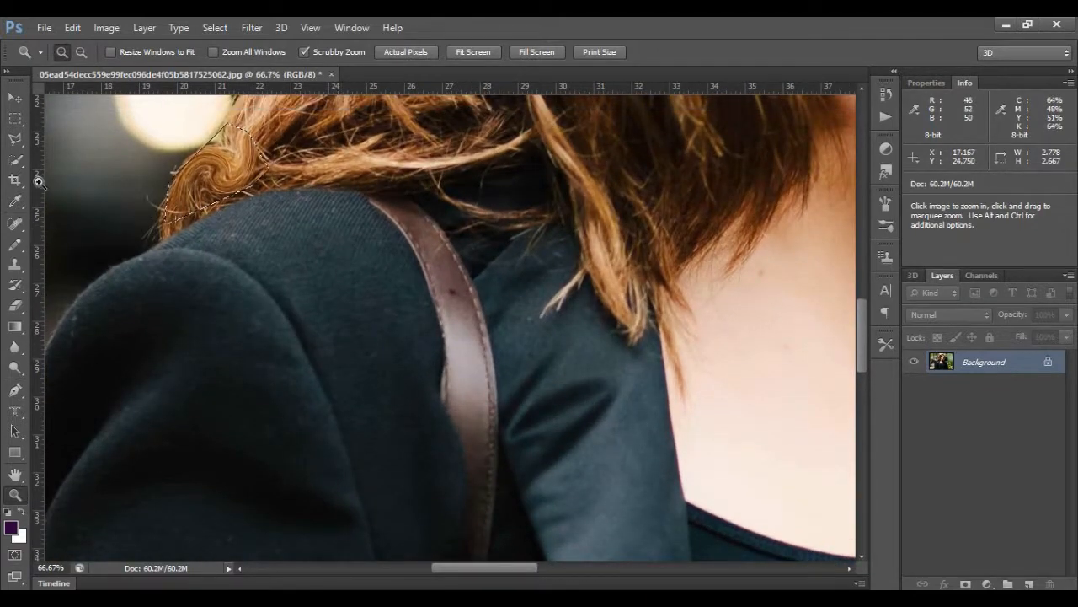
left_click(214, 27)
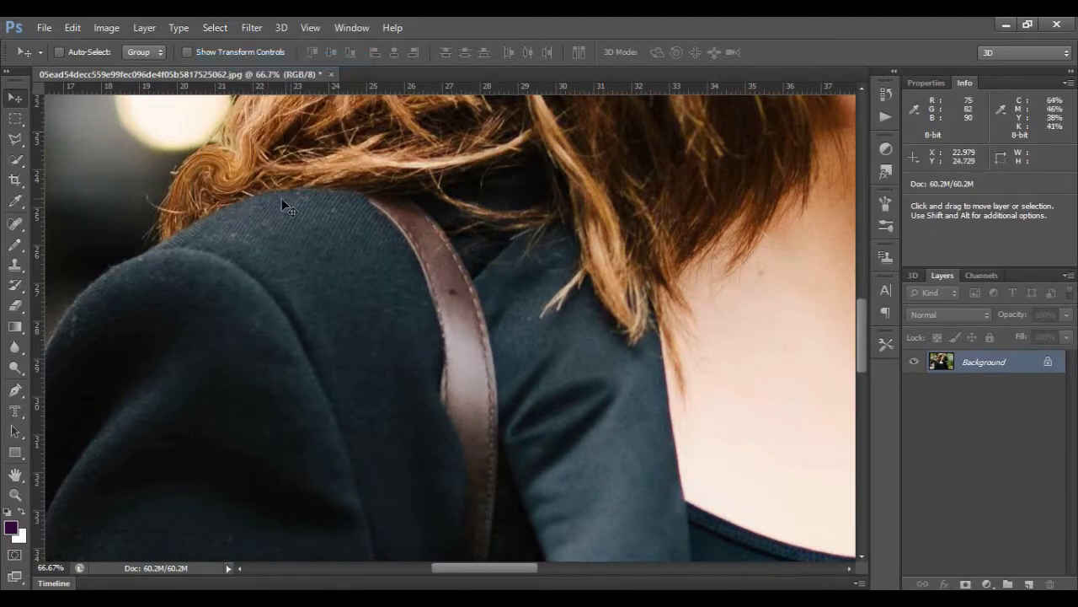
mouse_move(177, 239)
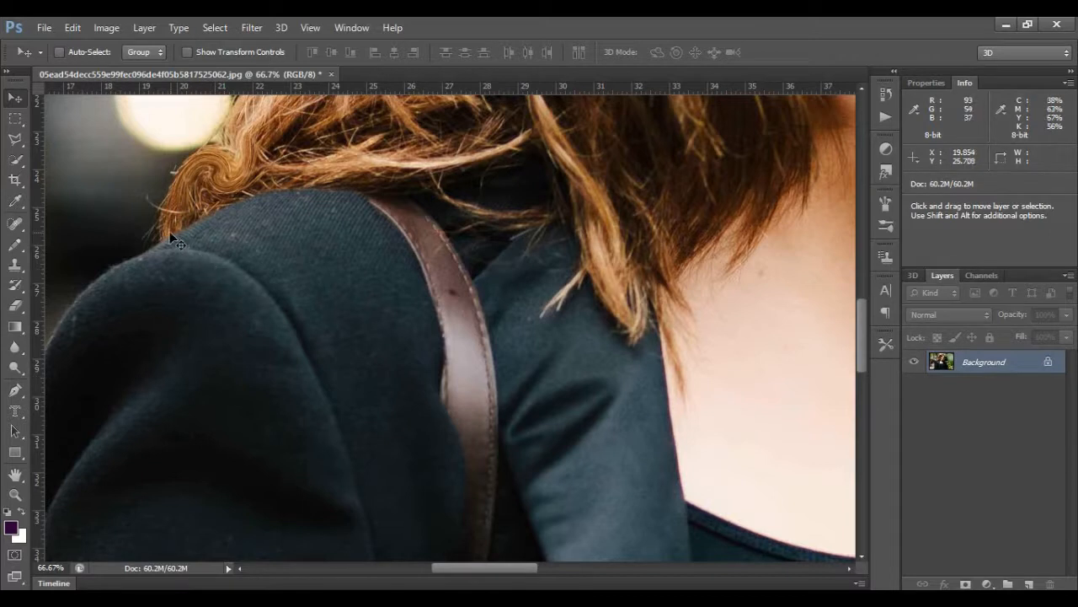
mouse_move(374, 184)
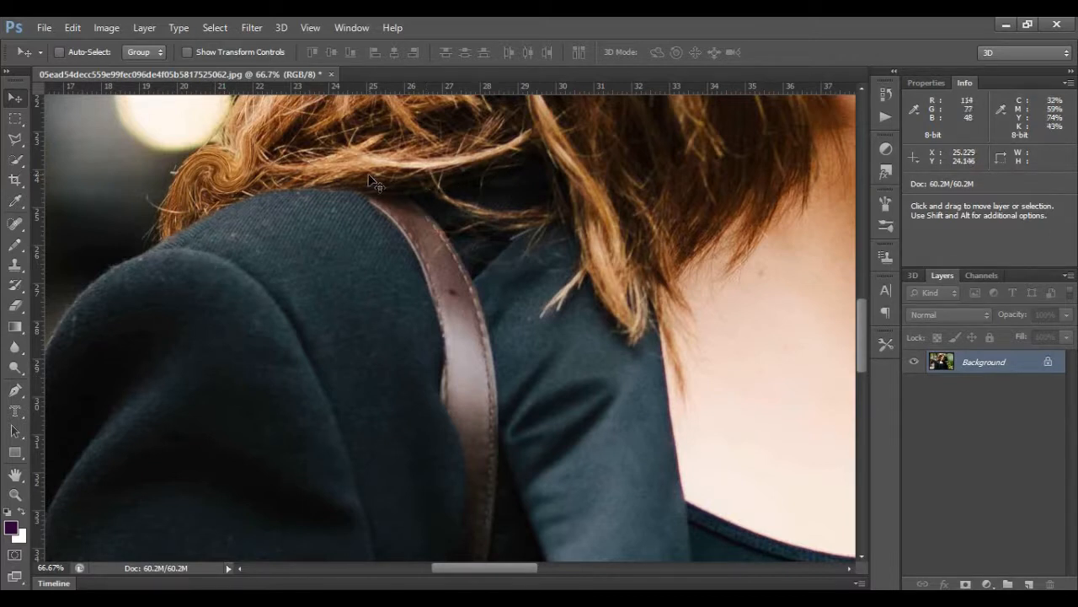
mouse_move(357, 165)
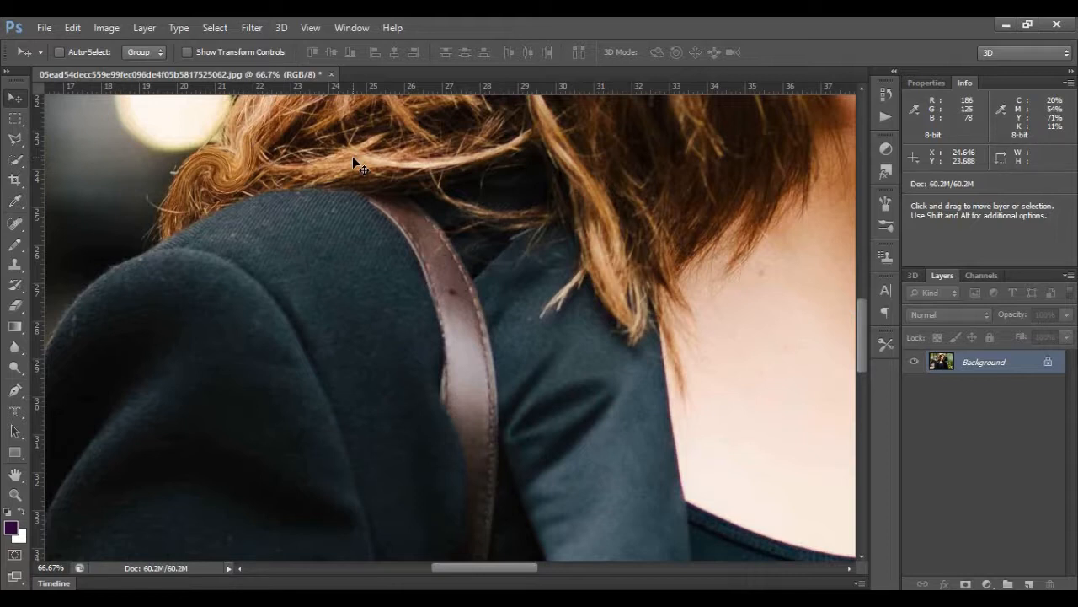
mouse_move(344, 114)
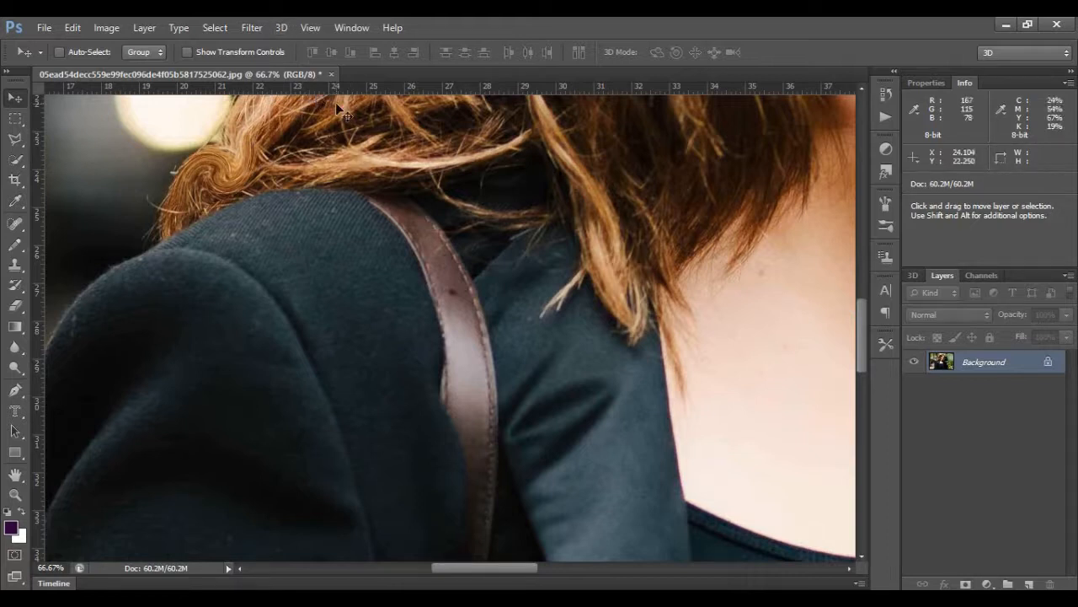
mouse_move(337, 76)
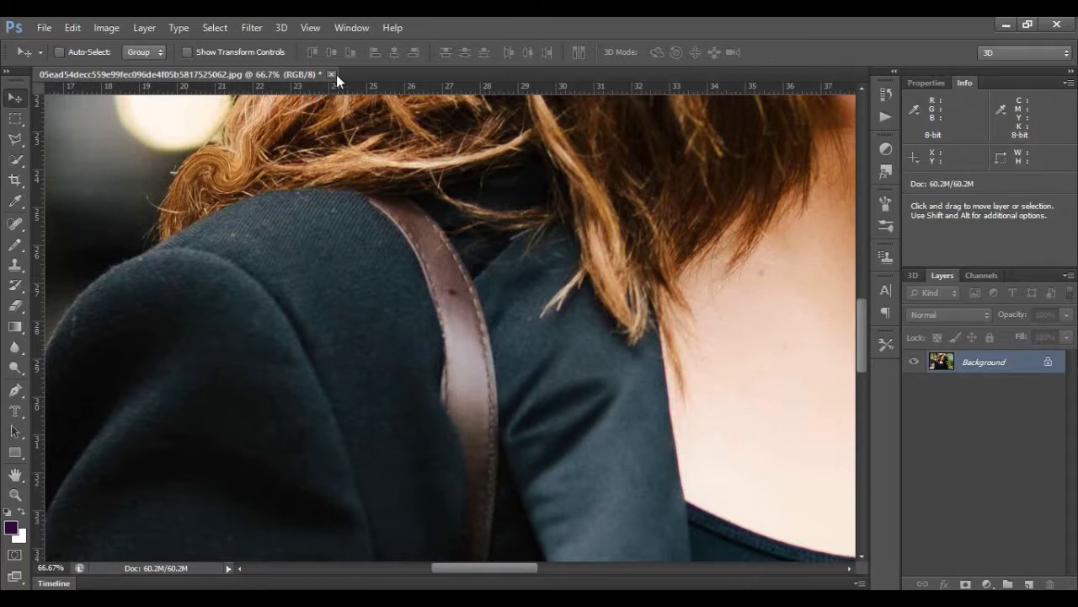